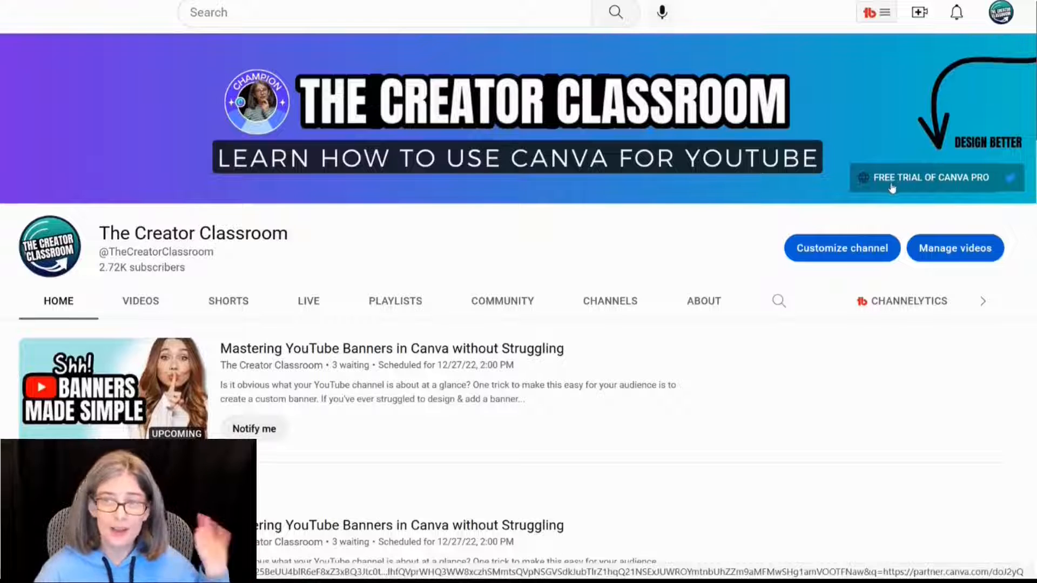
Step: Scroll down the Creator Classroom channel page to view more of it
scroll("down", 3)
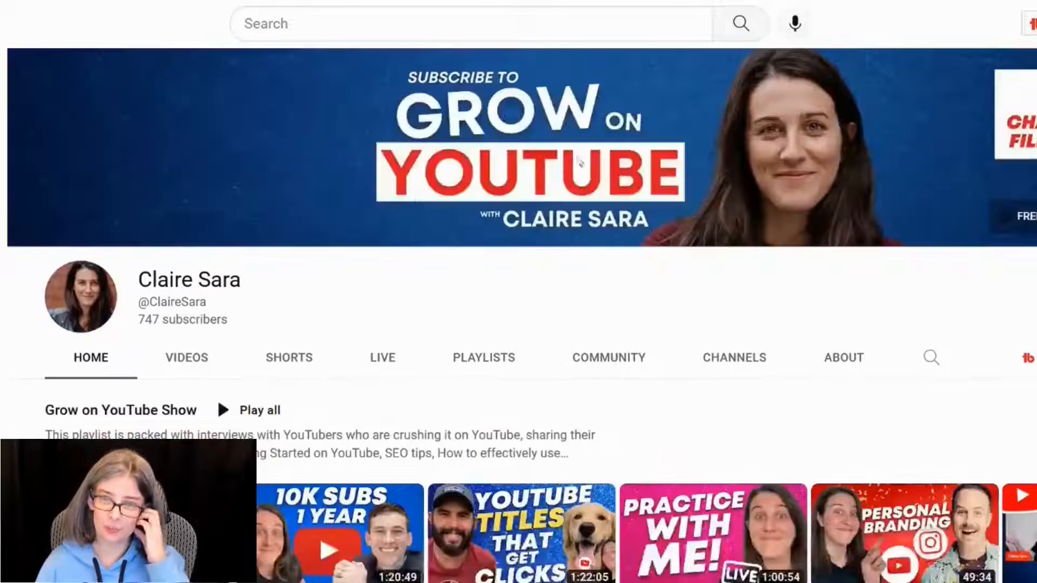
mouse_move(838, 301)
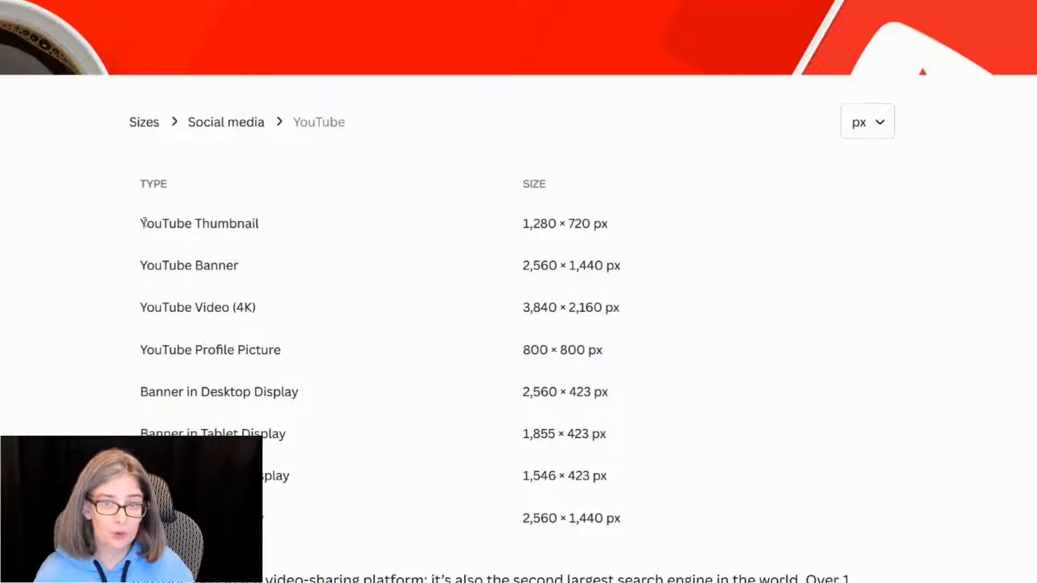
Step: Highlight the YouTube Thumbnail and YouTube Banner (2,560 × 1,440 px) size rows
double_click(199, 224)
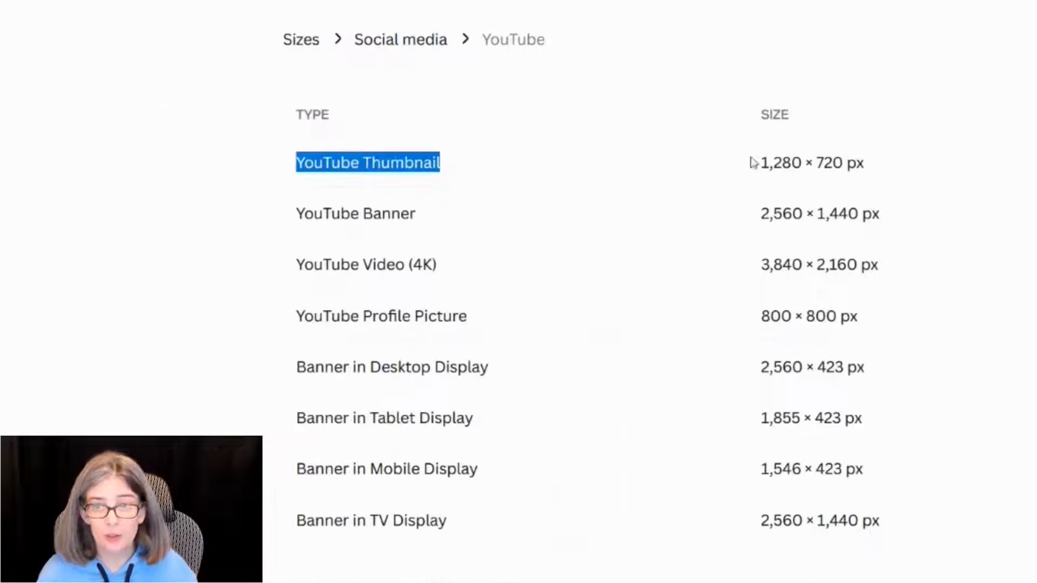
double_click(810, 163)
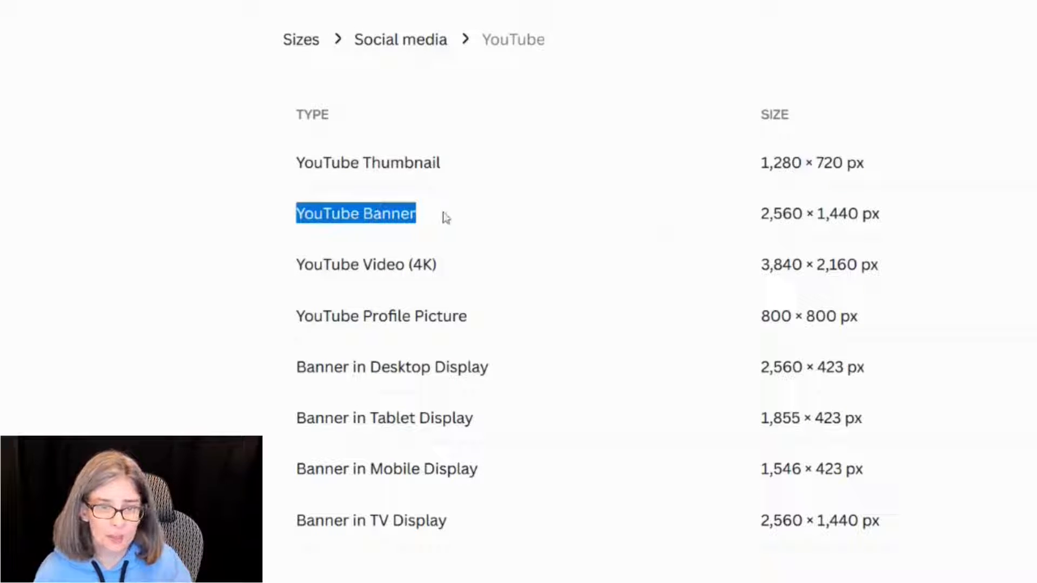
mouse_move(466, 218)
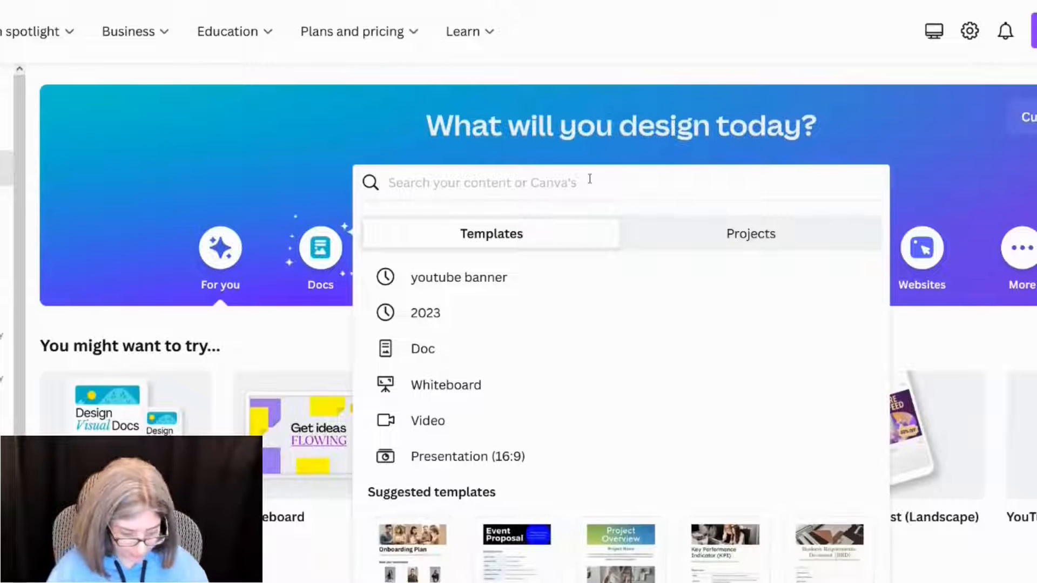
Step: Search Canva's home page for 'youtube'
type("youtube")
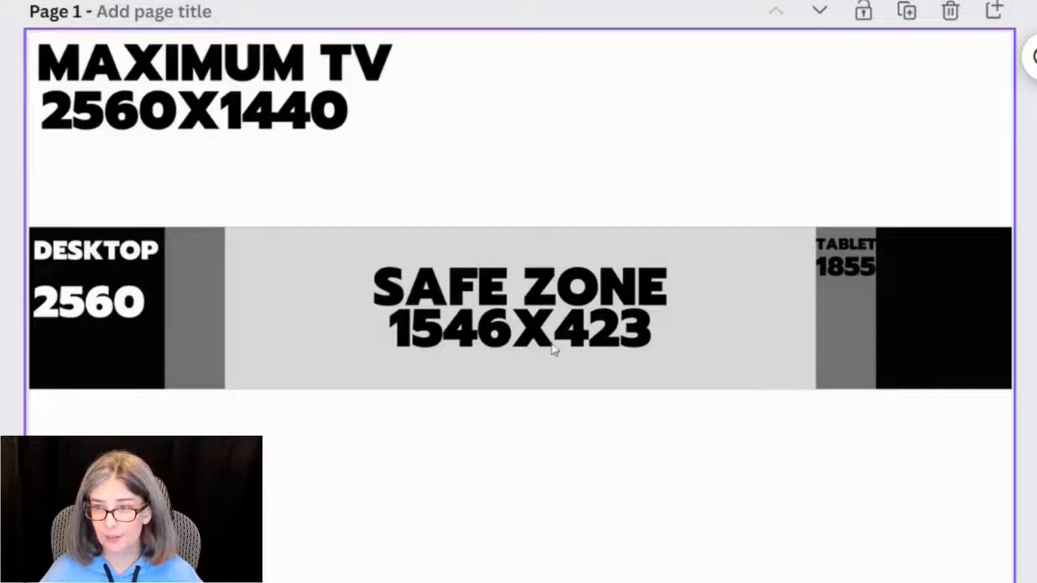
mouse_move(678, 357)
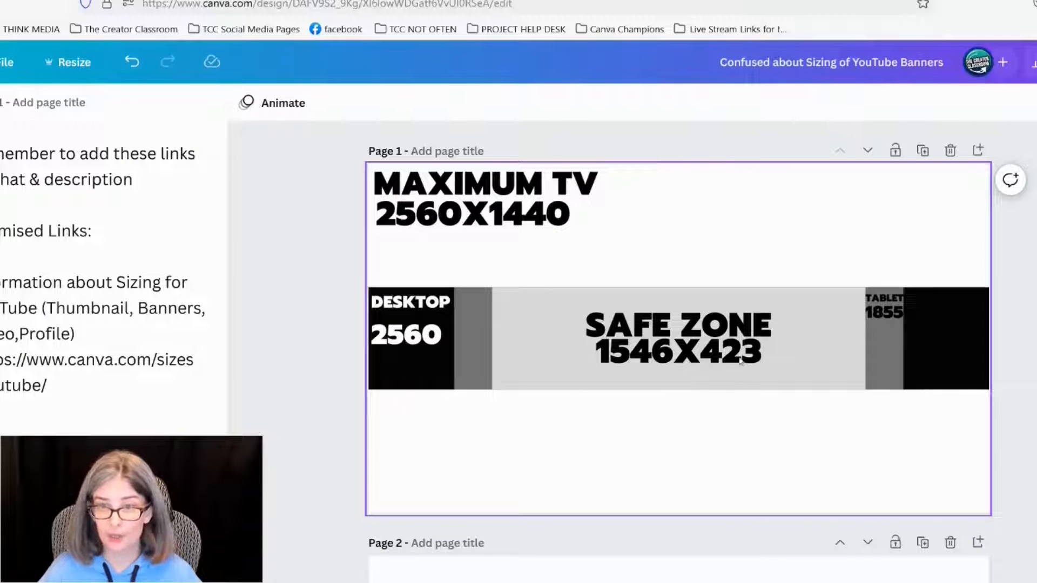
Step: Scroll through the pages of the YouTube banner sizing guide design
scroll("down", 3)
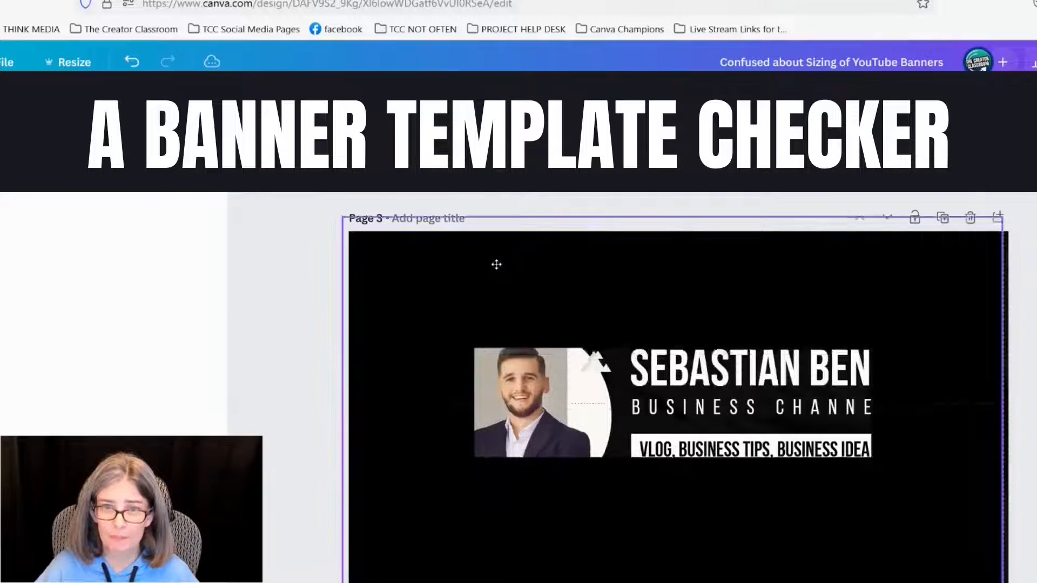
scroll("down", 3)
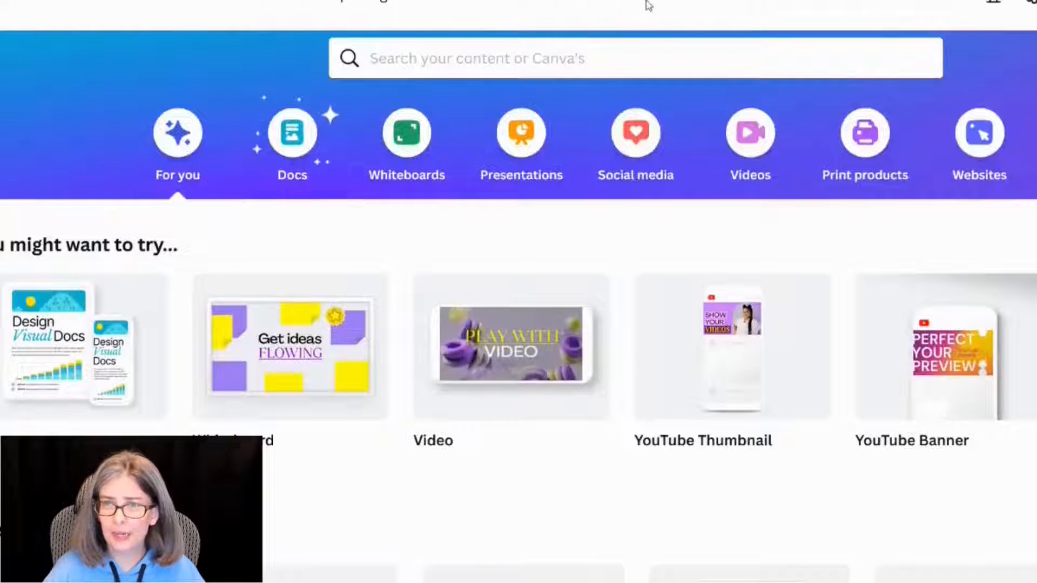
Step: Search 'banner' and open the YouTube Banner for Canva Tutorials project in the editor
type("banner")
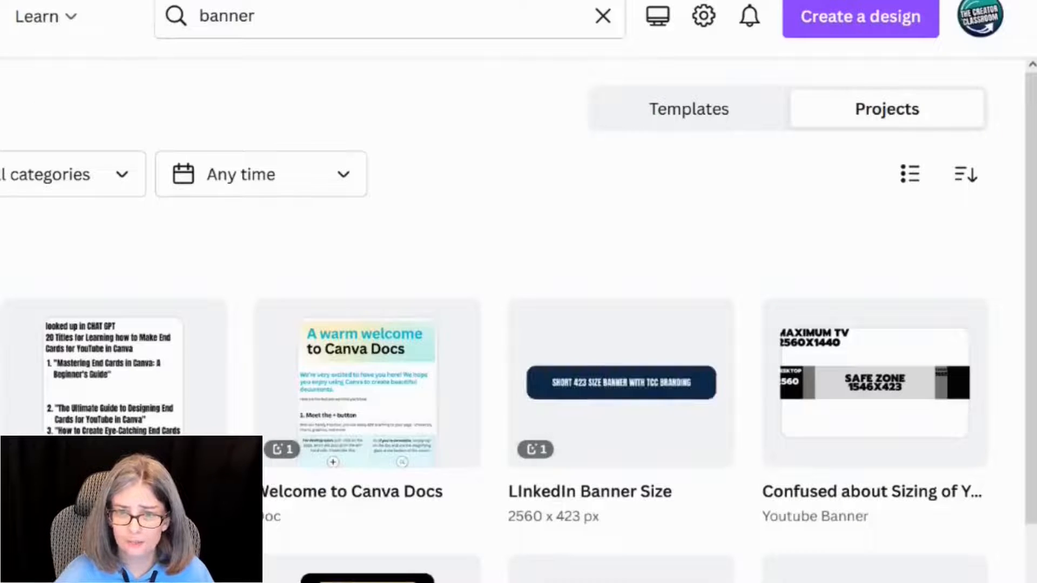
left_click(516, 125)
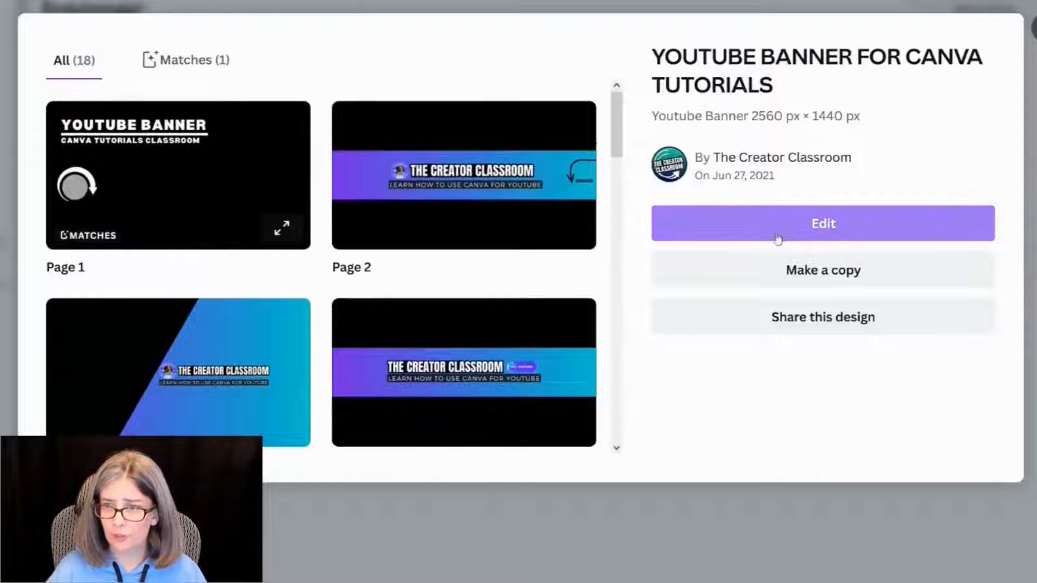
left_click(823, 223)
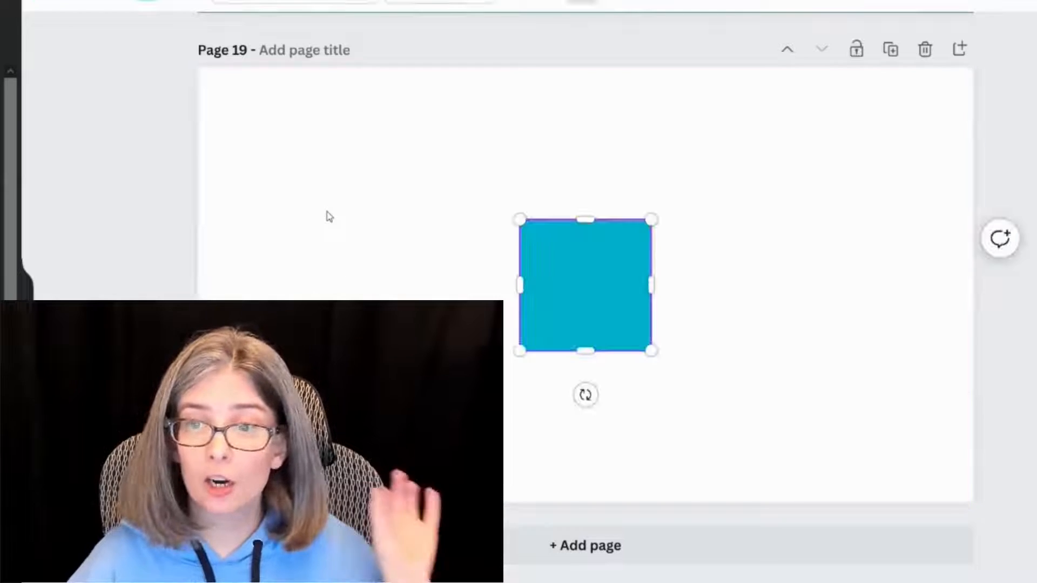
Step: Resize the teal square into a 1,528 × 423 px rectangle
left_click_drag(584, 219, 678, 233)
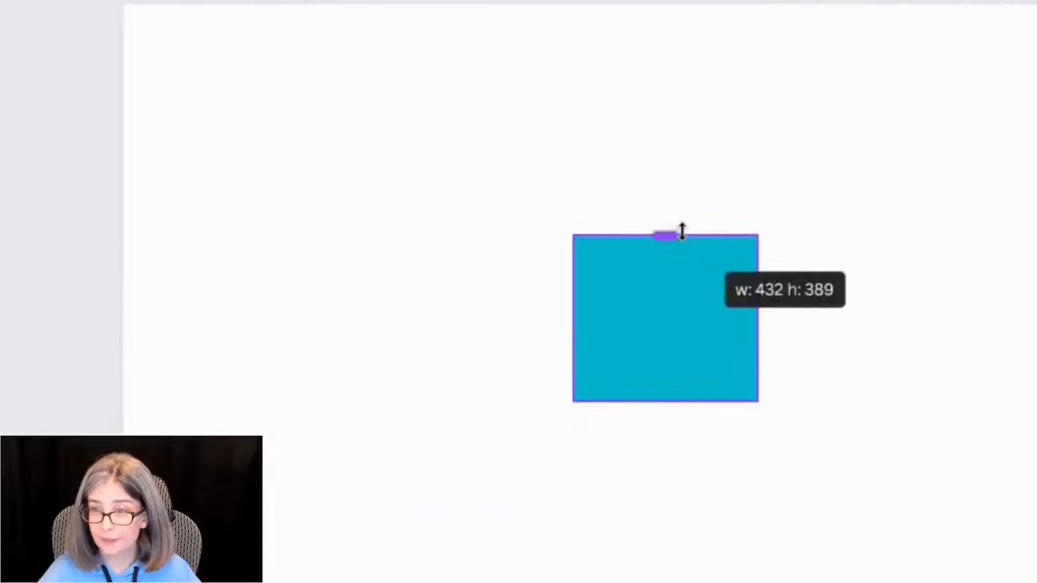
left_click_drag(681, 235, 684, 218)
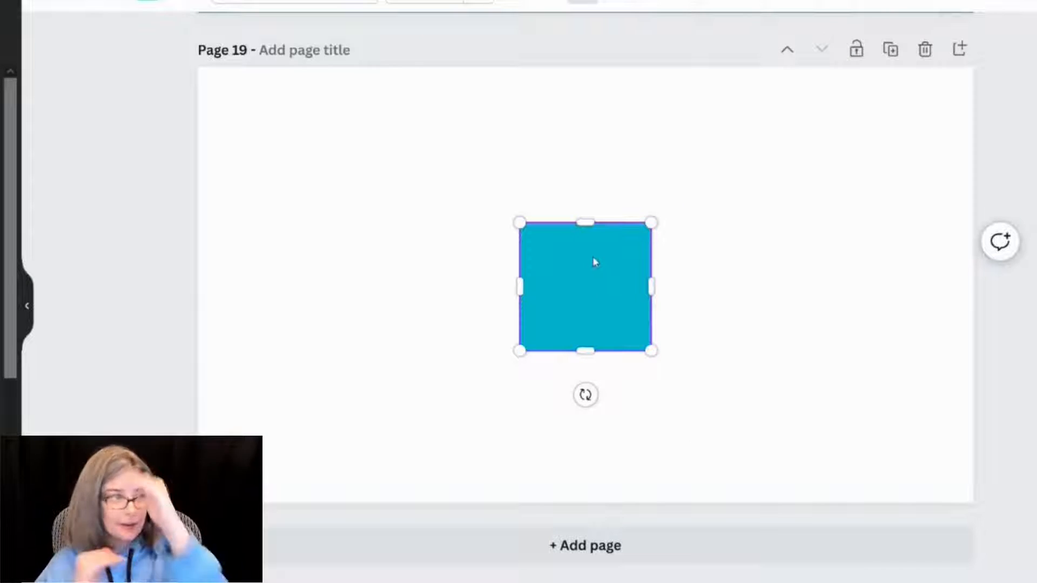
left_click_drag(519, 288, 397, 287)
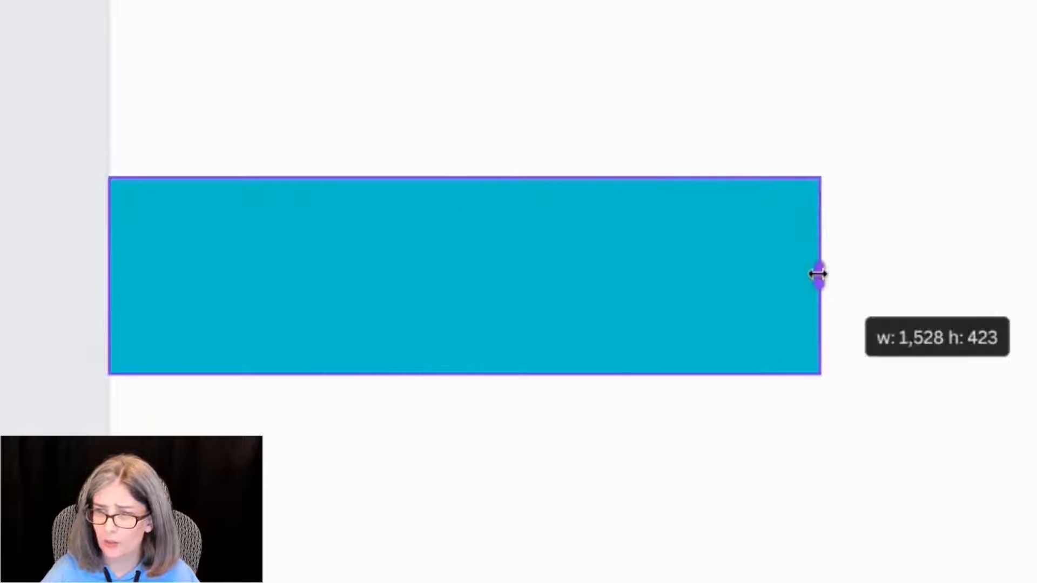
left_click_drag(820, 275, 827, 277)
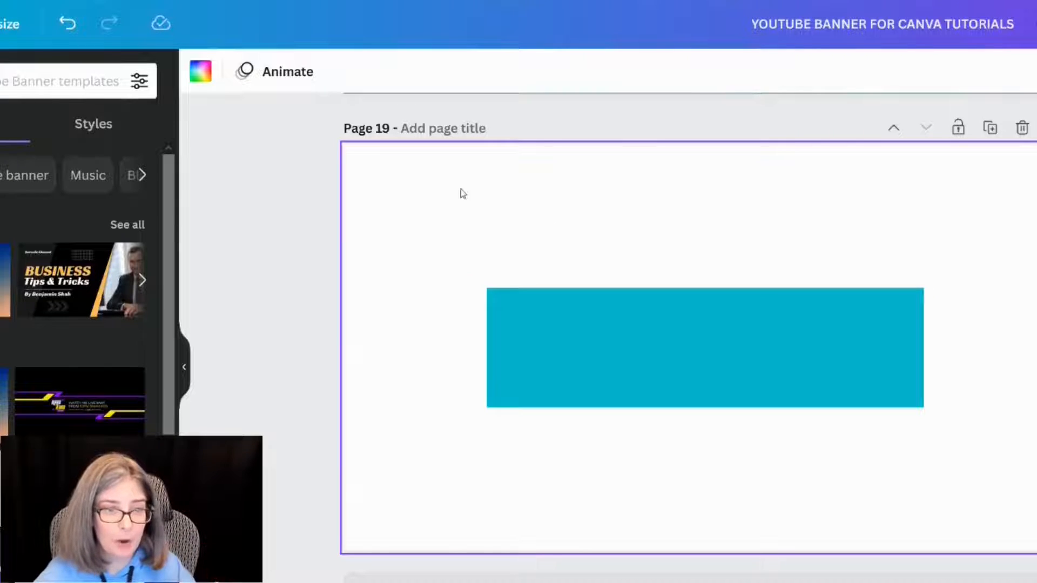
Step: Enable Show rulers and guides from the File menu's view settings
left_click(115, 22)
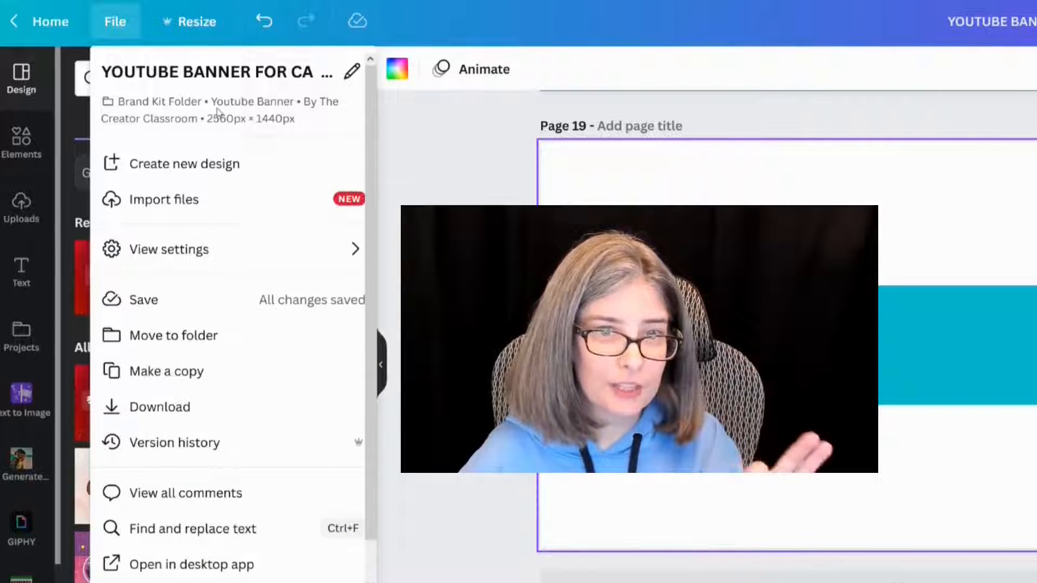
left_click(169, 248)
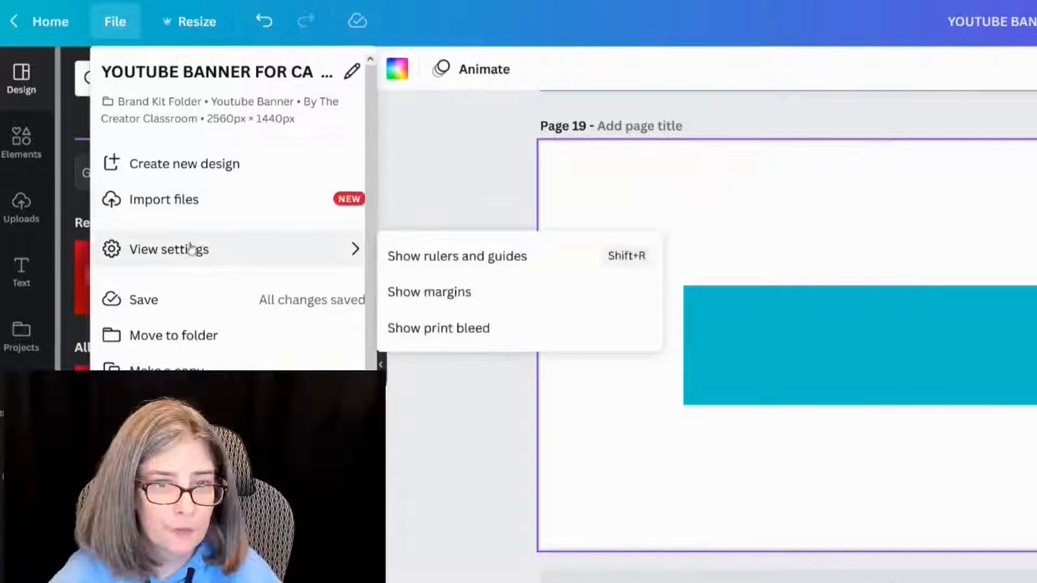
mouse_move(457, 256)
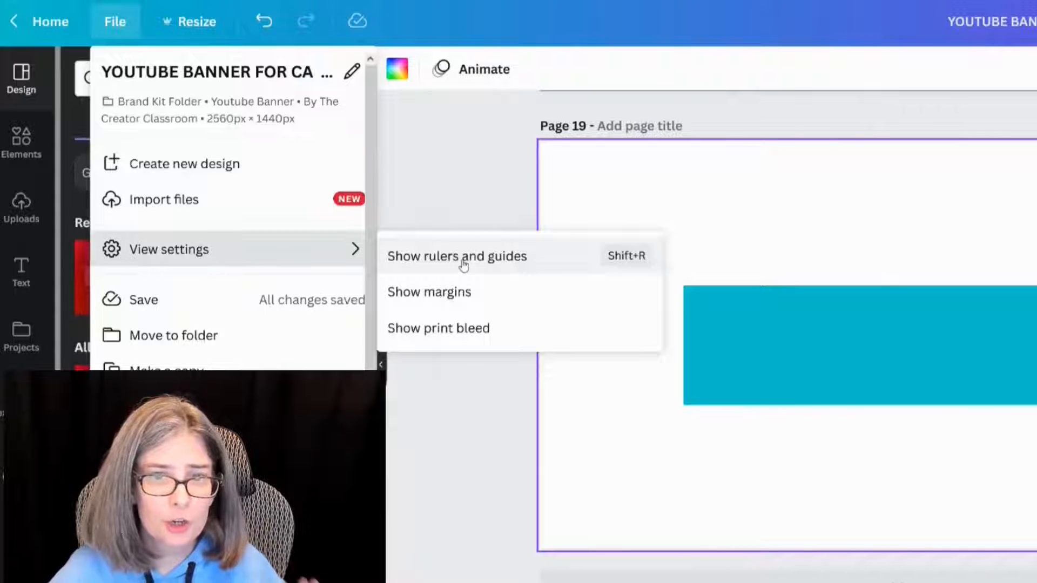
left_click(457, 256)
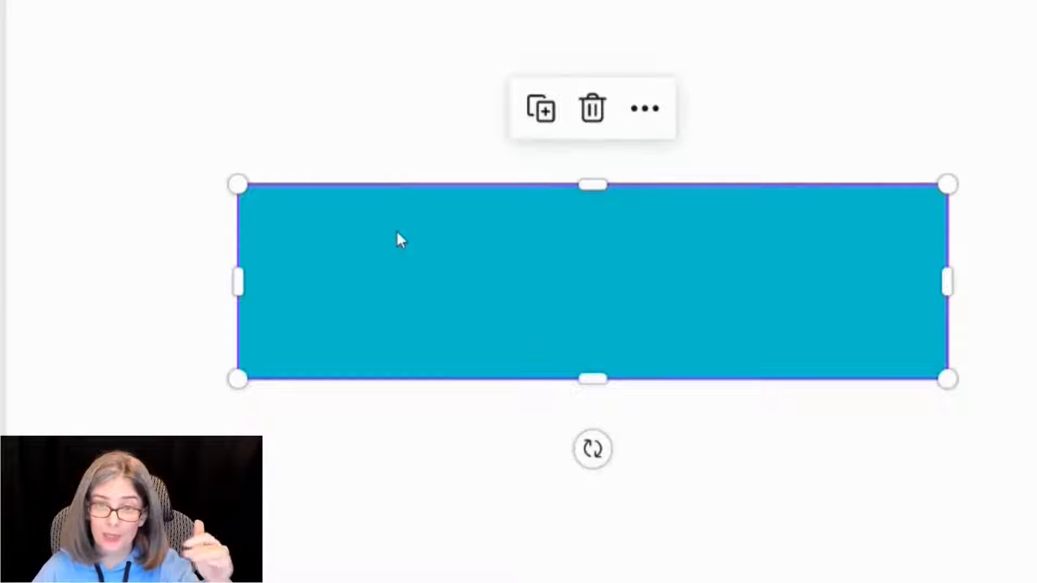
mouse_move(353, 142)
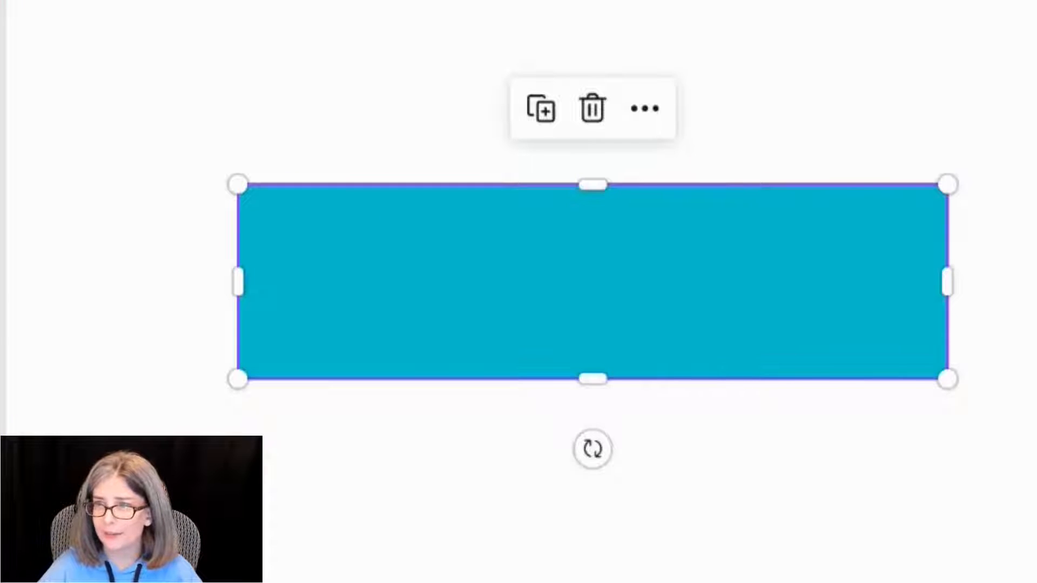
Step: Drag a horizontal guide from the ruler onto the page for the safe zone
left_click(856, 88)
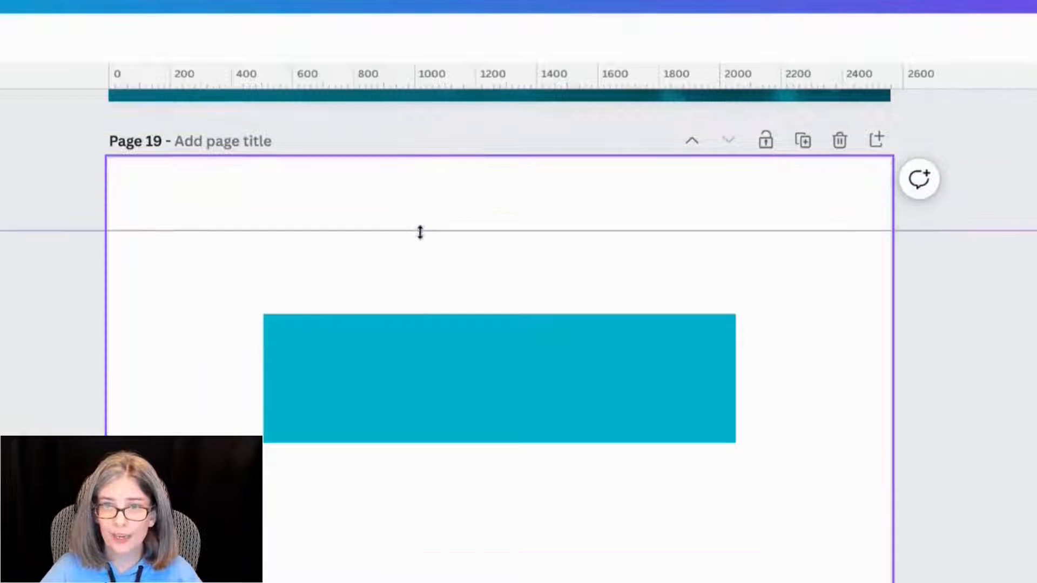
left_click_drag(420, 231, 412, 316)
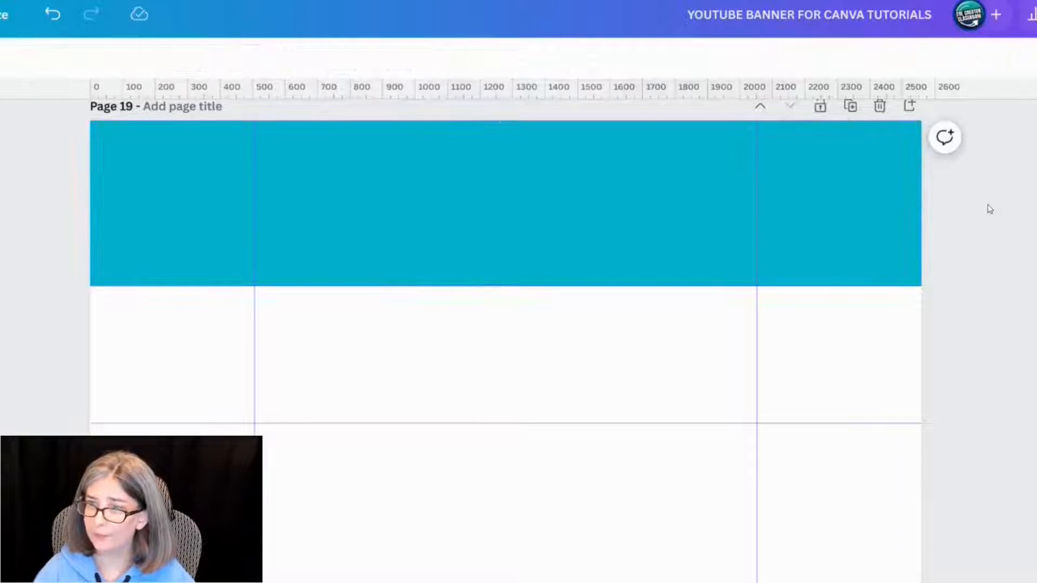
Step: Duplicate the top teal rectangle and place the copy along the page bottom
left_click(503, 206)
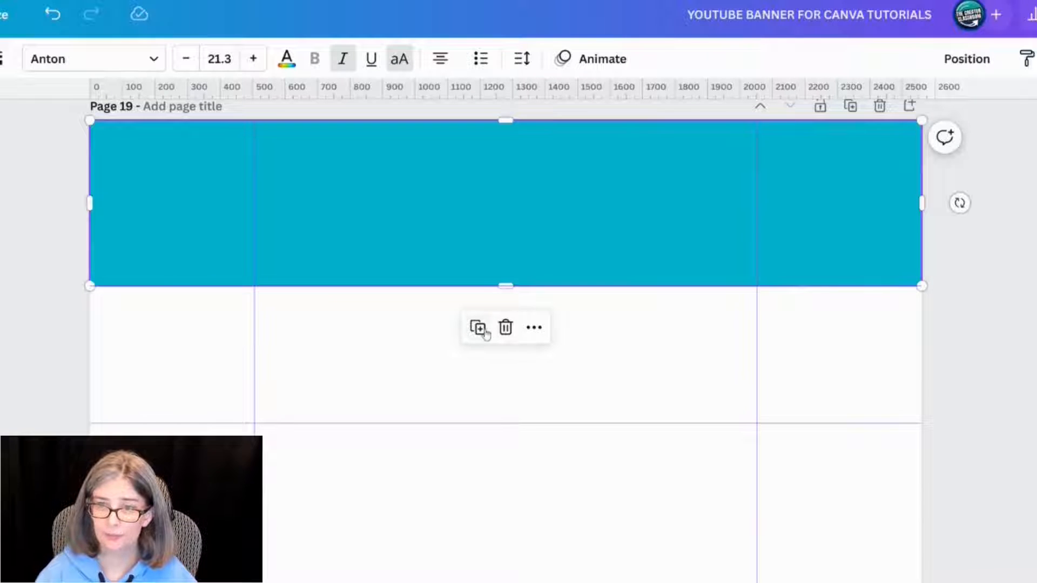
left_click(476, 328)
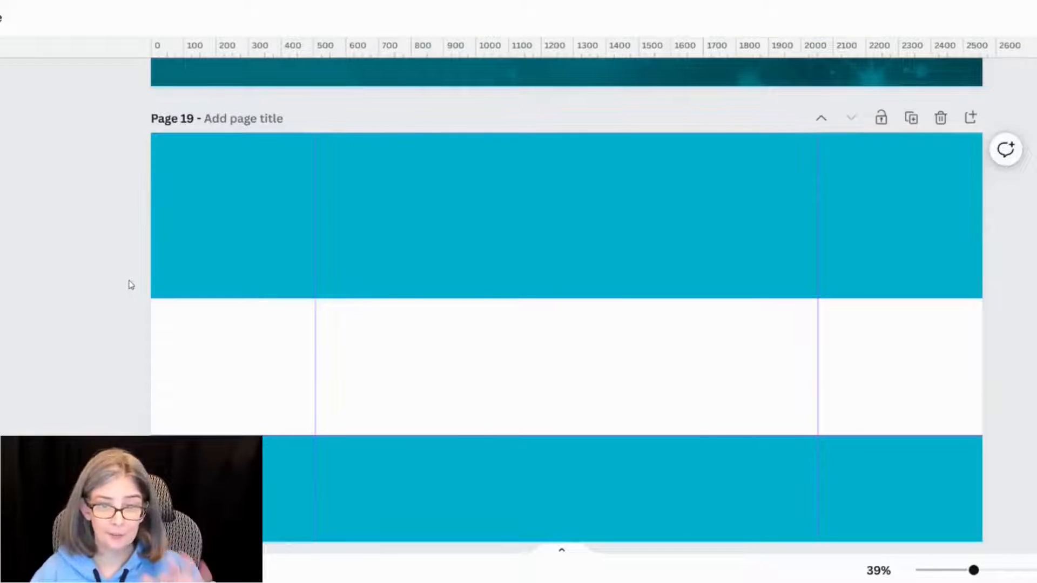
left_click(562, 219)
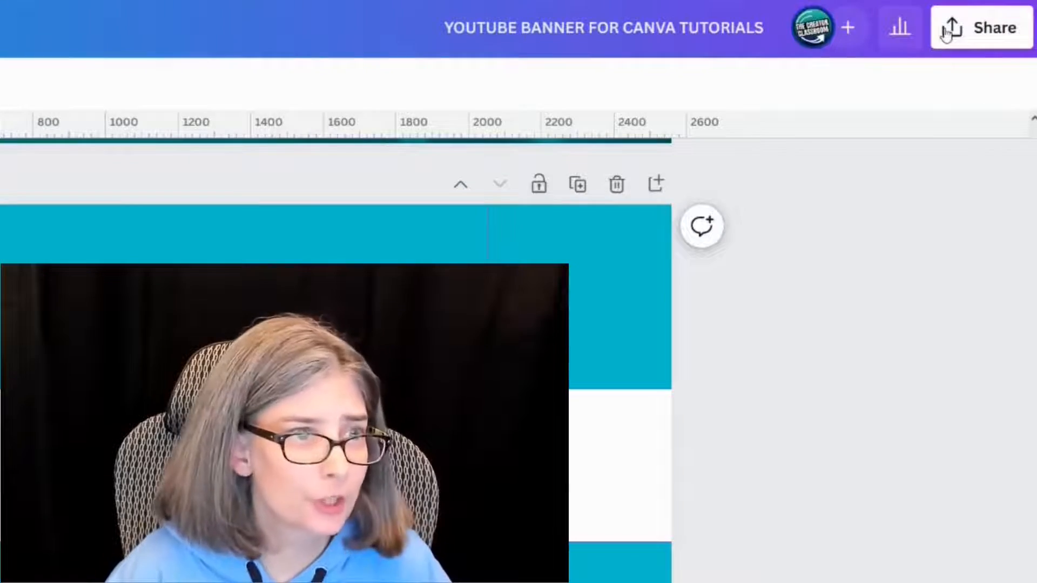
Step: Tick Transparent background in the PNG download settings
left_click(981, 28)
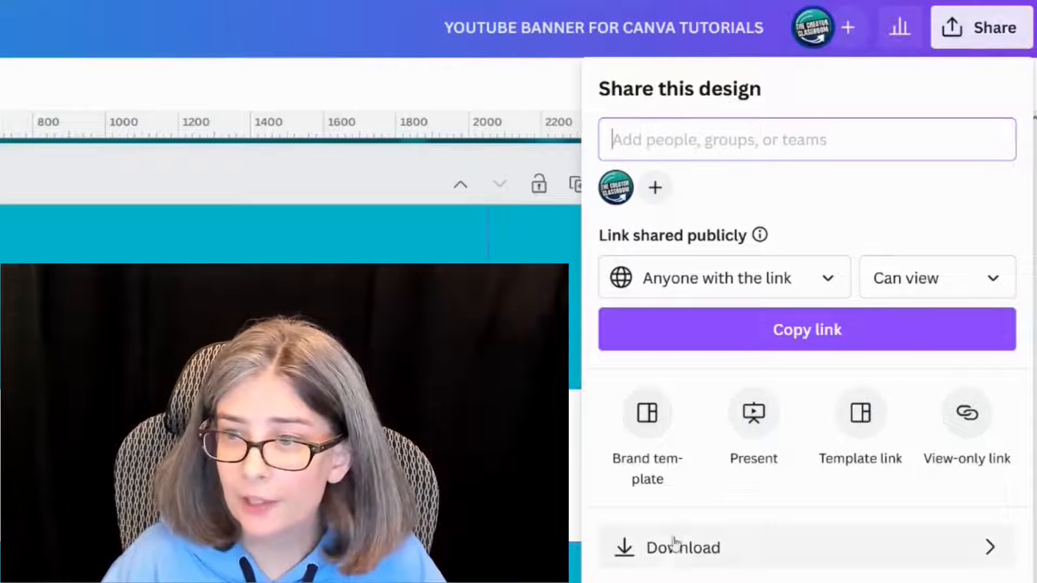
left_click(674, 547)
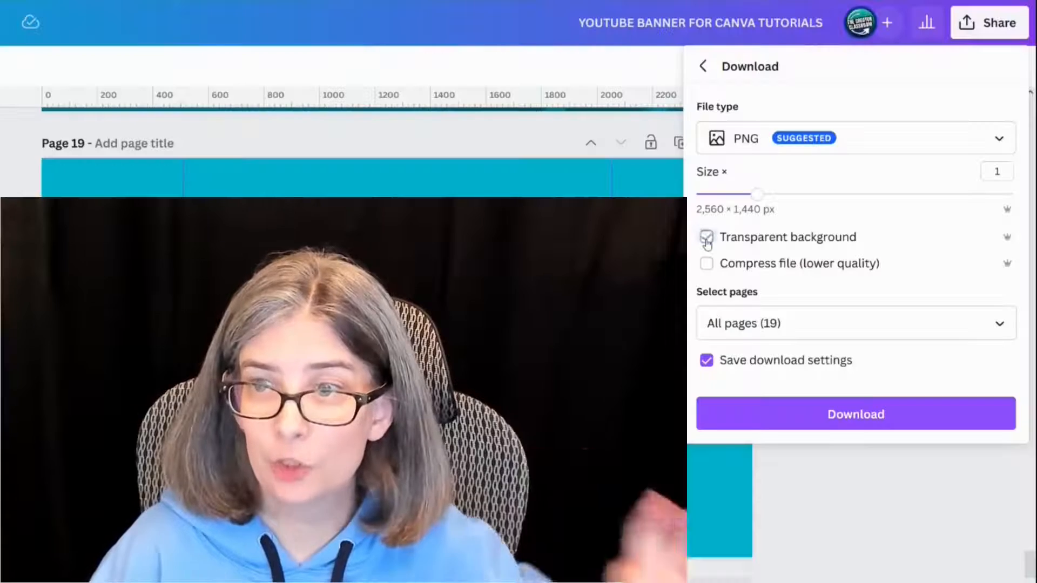
left_click(707, 236)
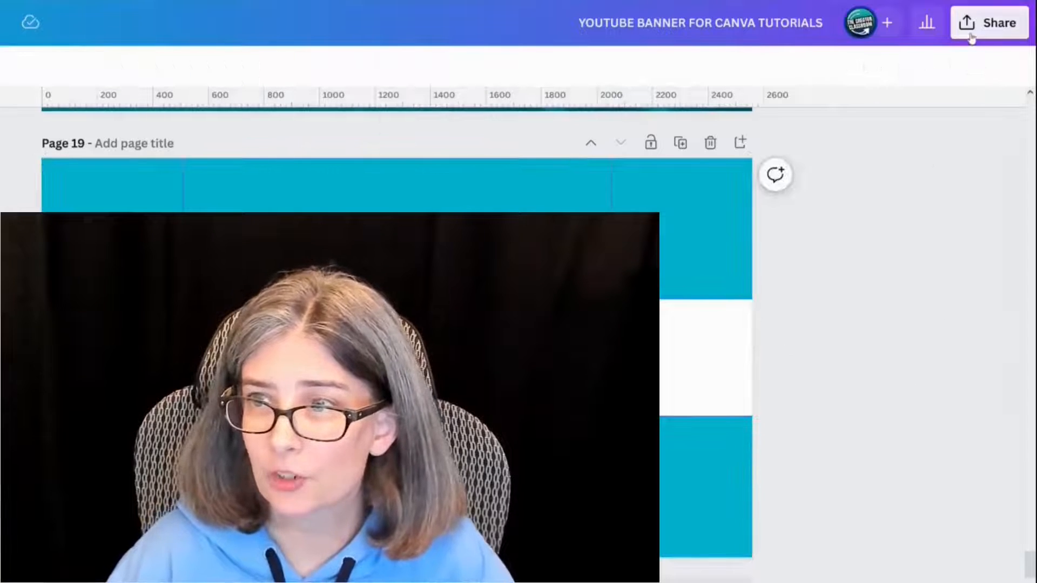
Step: Download only page 19 as a transparent PNG
left_click(988, 22)
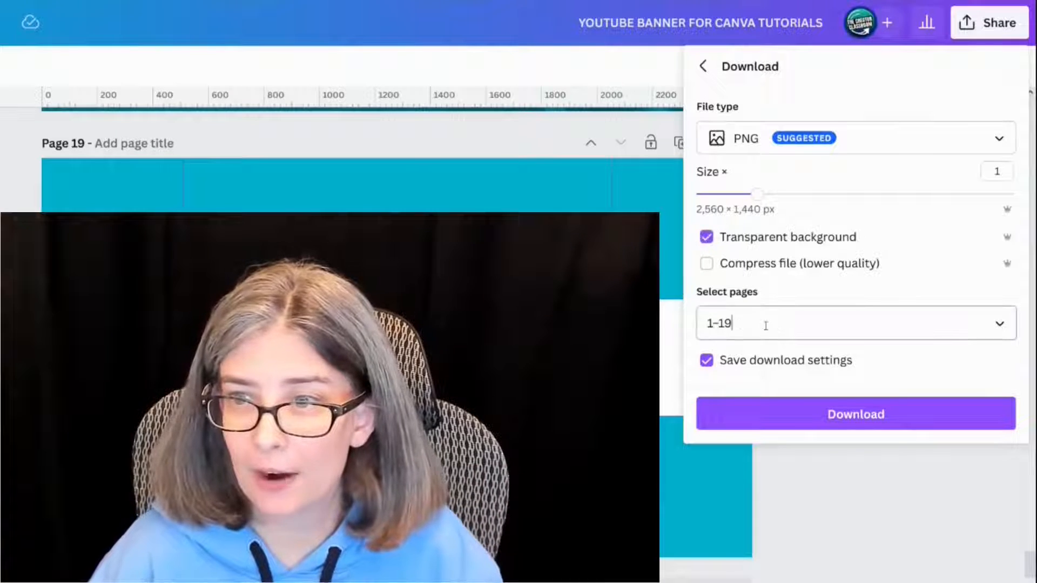
left_click(856, 323)
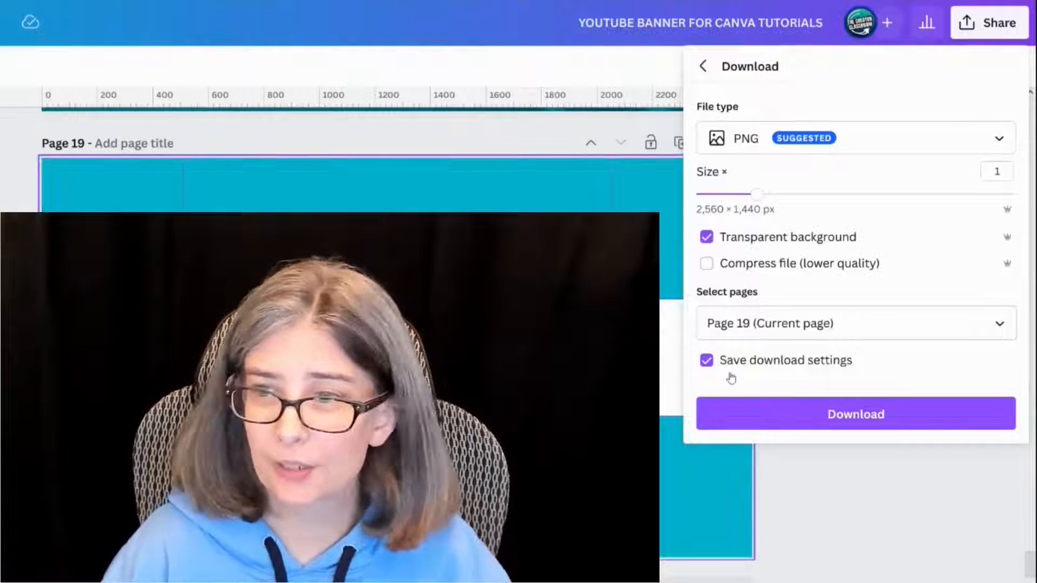
left_click(855, 414)
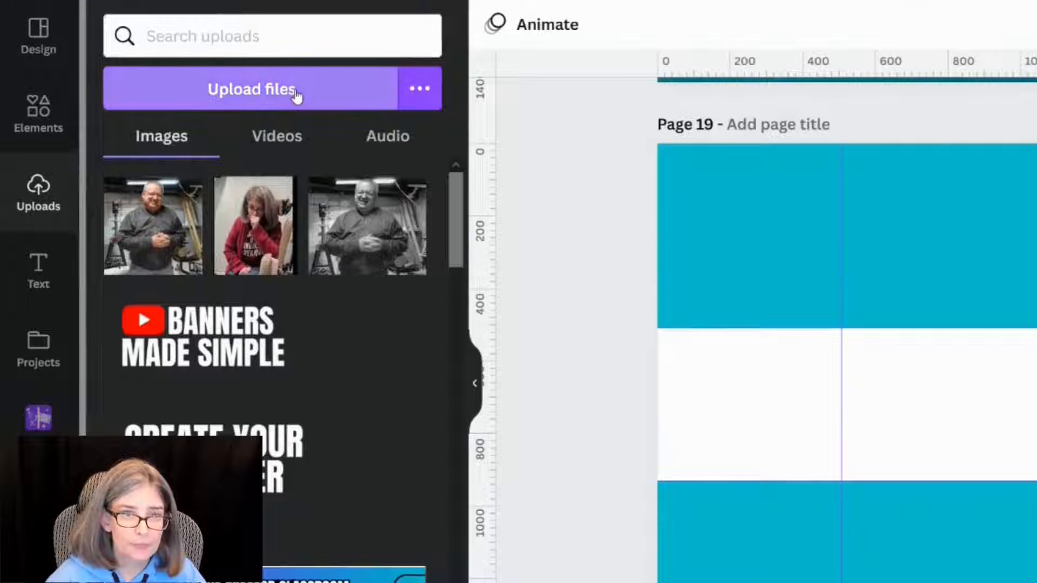
Step: Upload the YOUTUBE BANNER FOR CANVA TUTORIALS image from Downloads and place it on the page
left_click(252, 89)
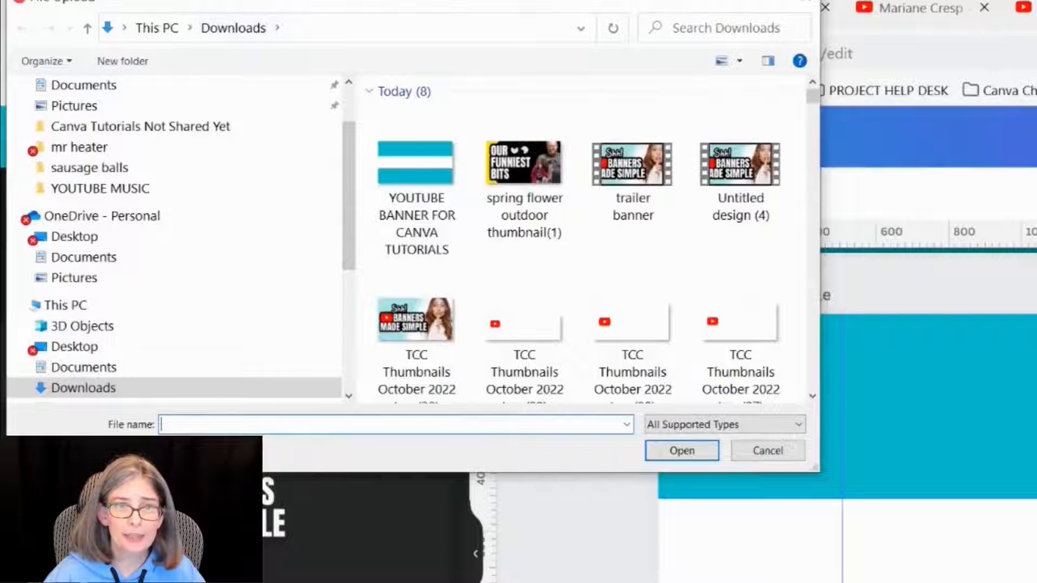
left_click(416, 164)
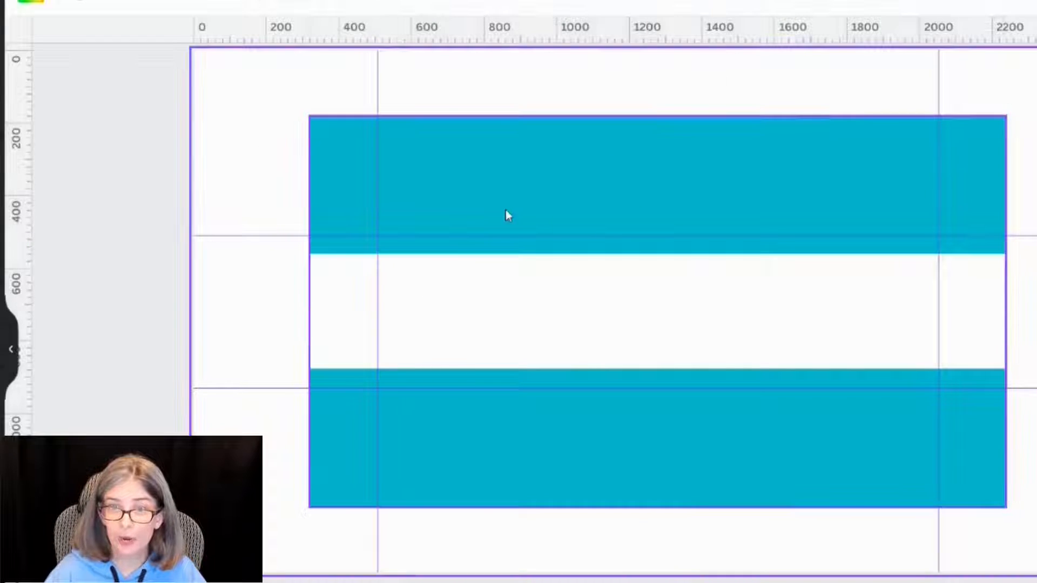
mouse_move(494, 193)
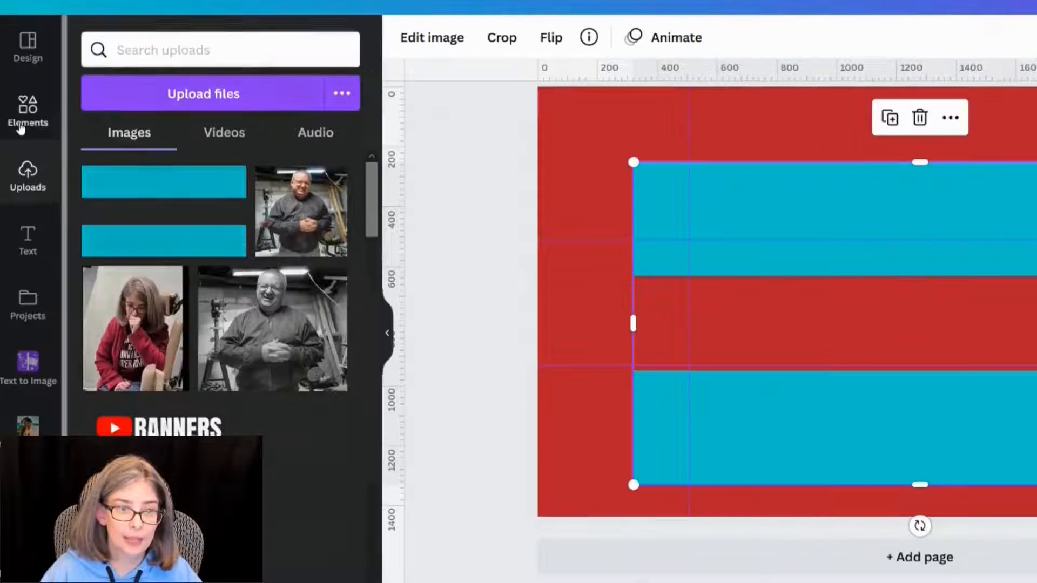
Step: Try a grass background behind the banner overlay, then leave the page plain red
type("gr")
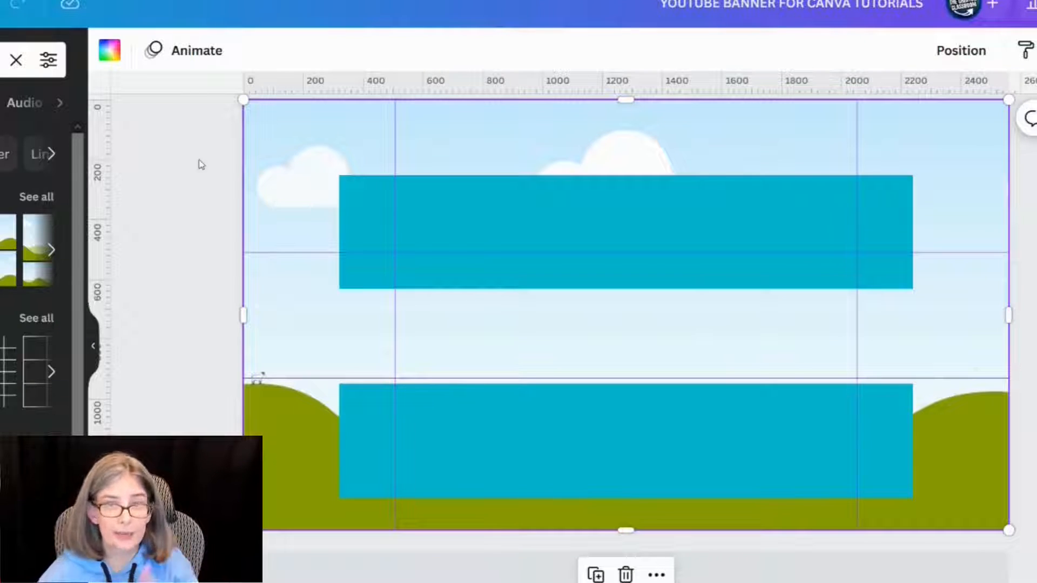
mouse_move(297, 166)
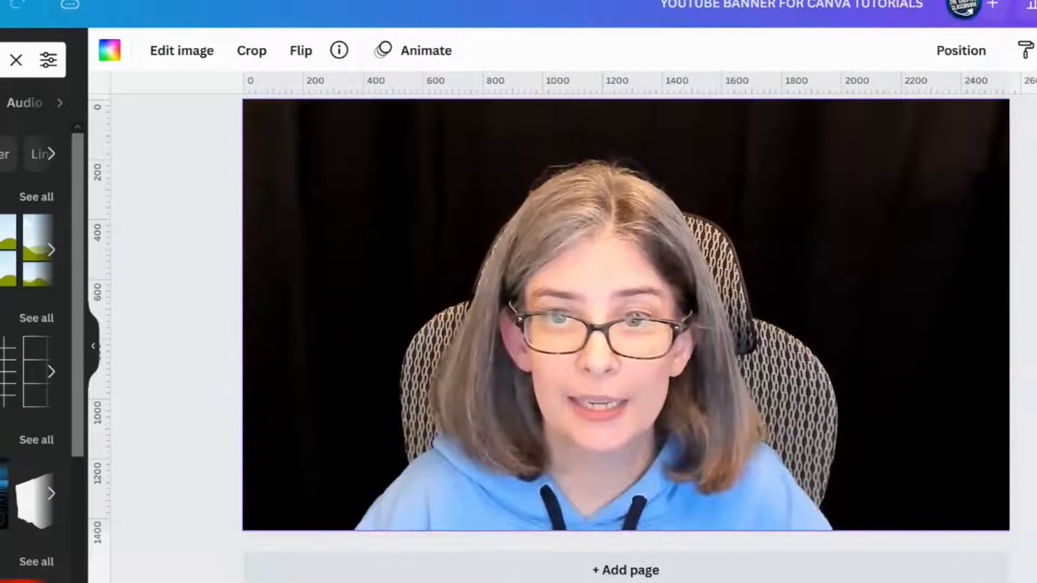
left_click(625, 314)
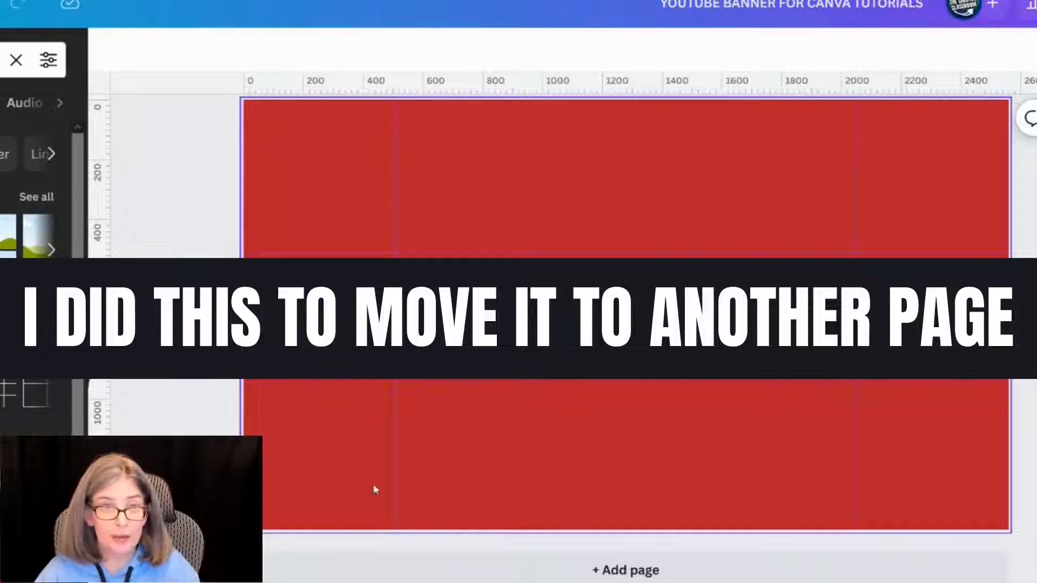
Step: Add page 20 and apply the Richard Manuel Finance Academy YouTube banner template
left_click(91, 33)
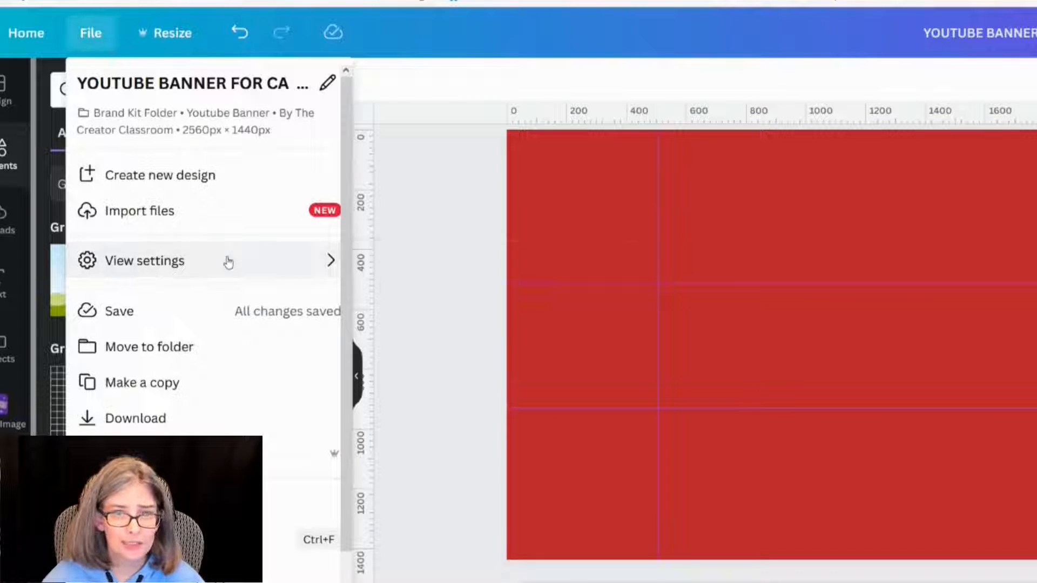
left_click(144, 259)
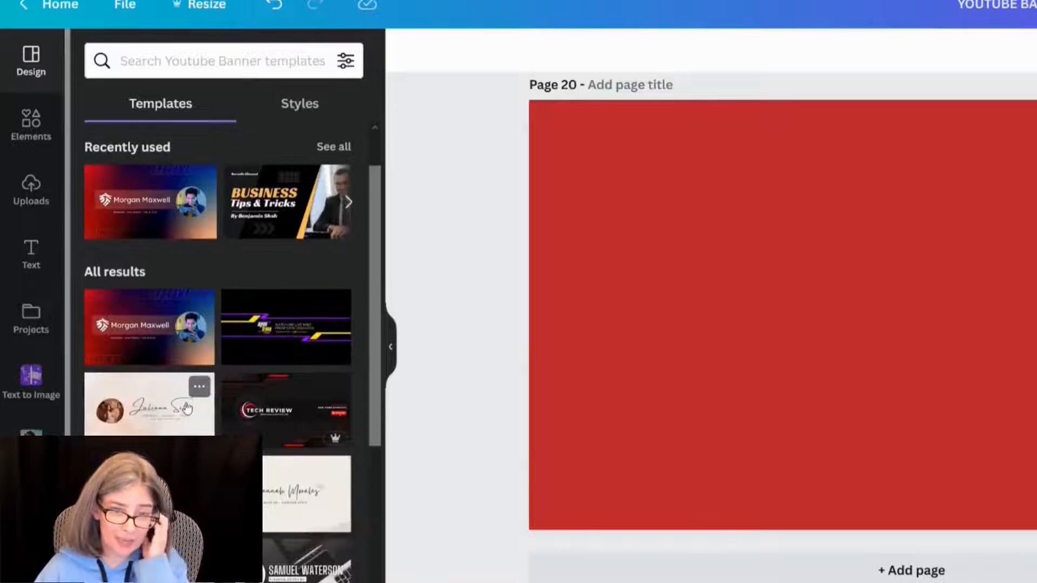
scroll("down", 3)
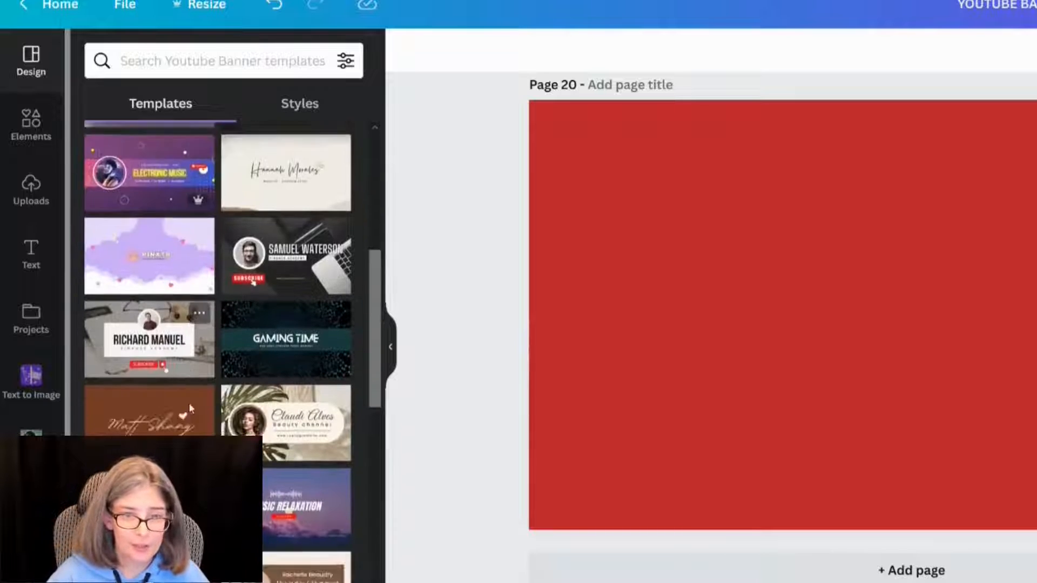
scroll("down", 3)
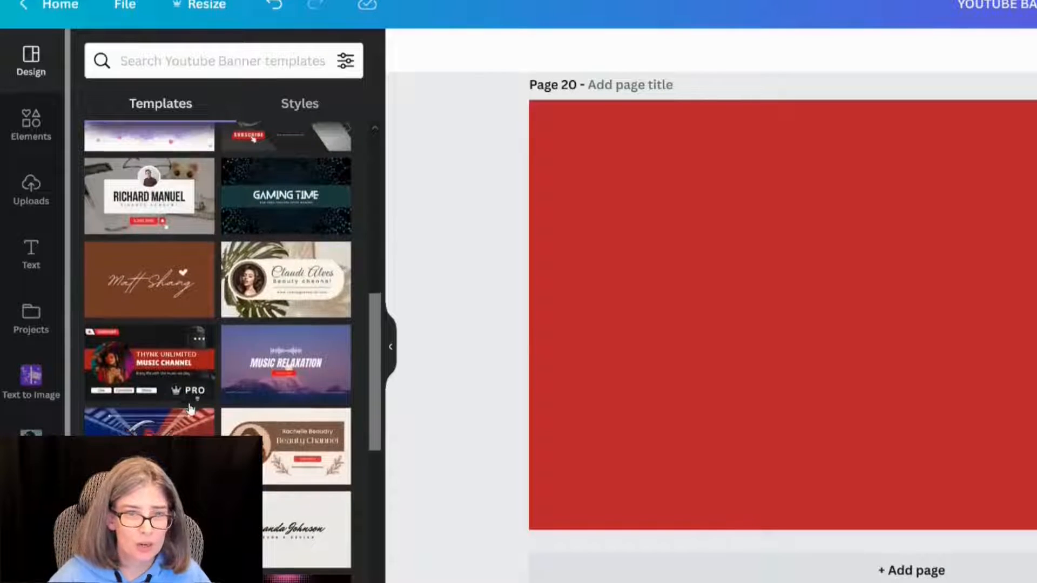
scroll("down", 3)
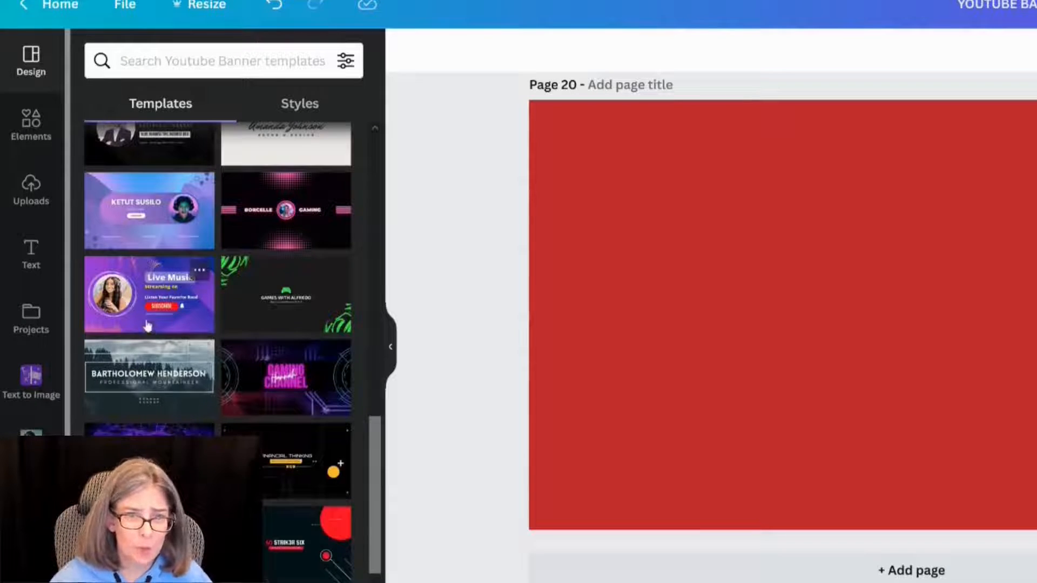
left_click(148, 295)
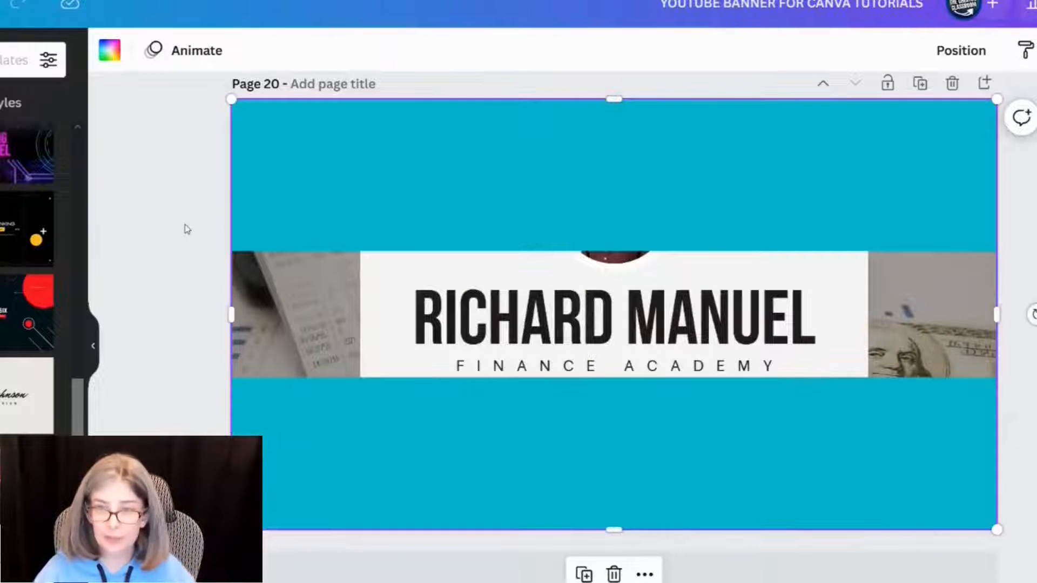
mouse_move(448, 229)
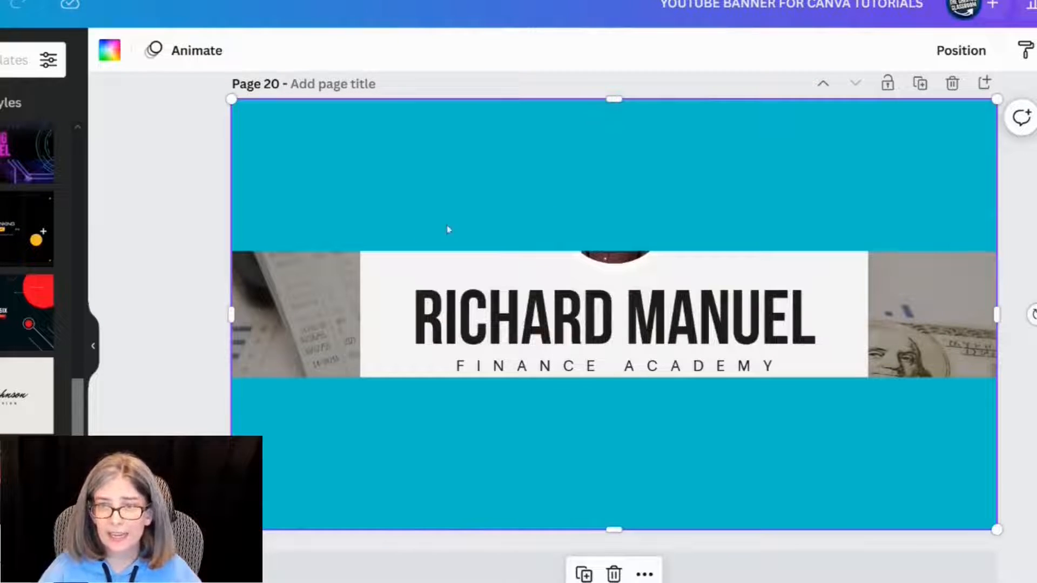
mouse_move(424, 342)
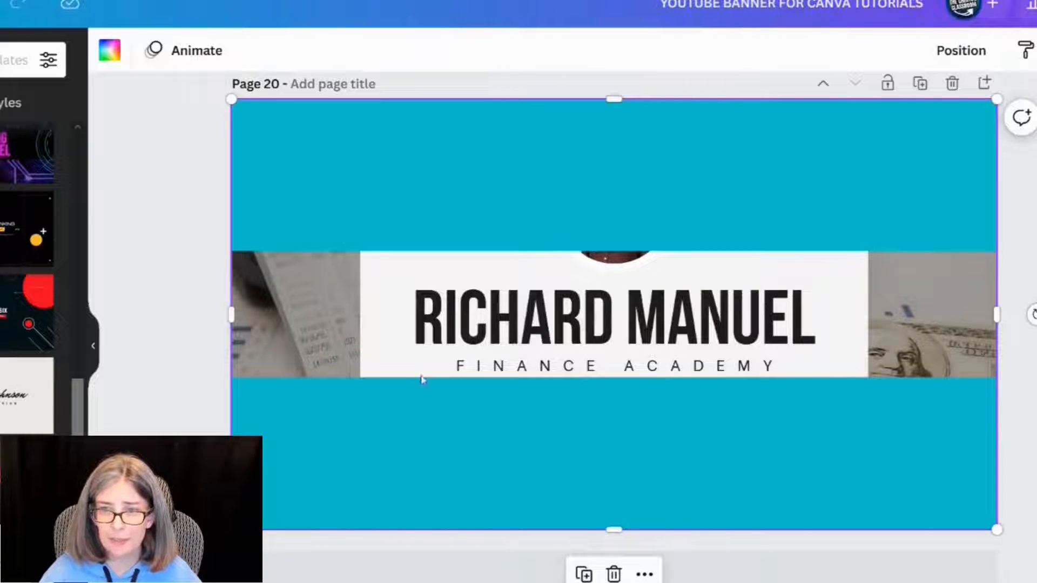
Step: Remove the blue overlay, resize the white name panel, and select the finance photo
left_click(710, 212)
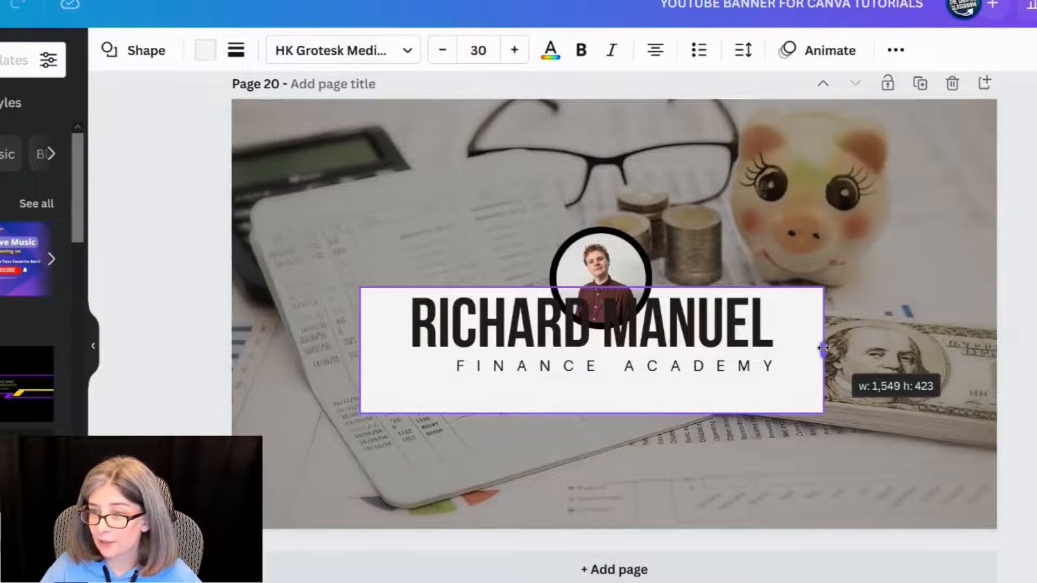
left_click_drag(822, 347, 819, 348)
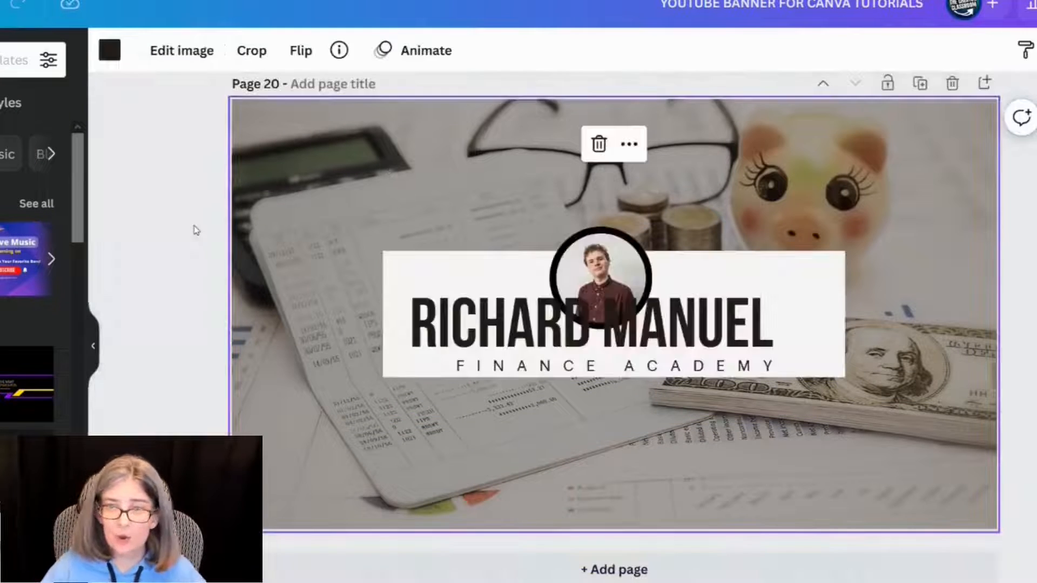
left_click(592, 324)
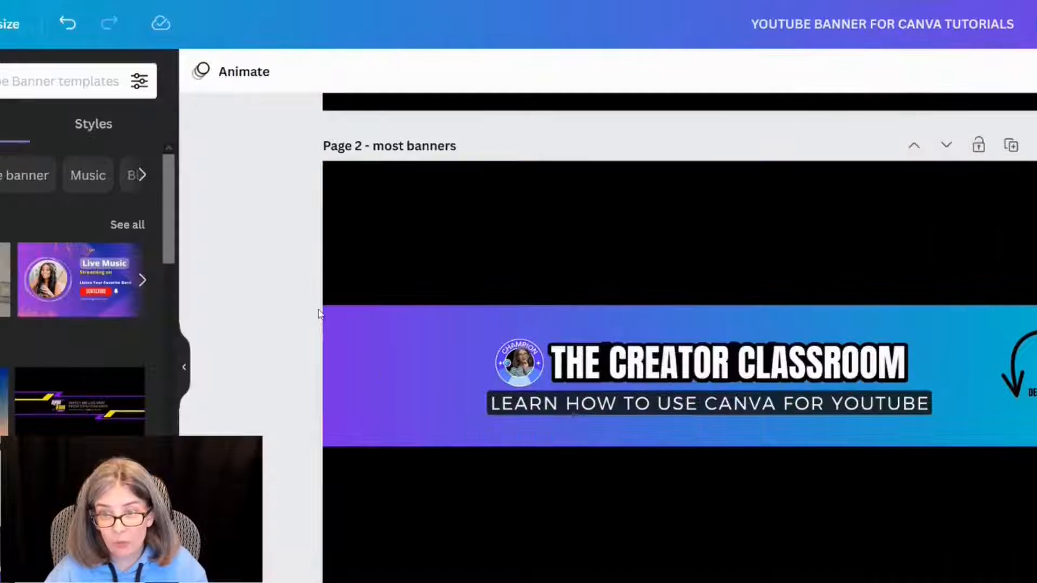
Step: Bring page 2, the 'most banners' page with The Creator Classroom banner, into view
left_click(513, 537)
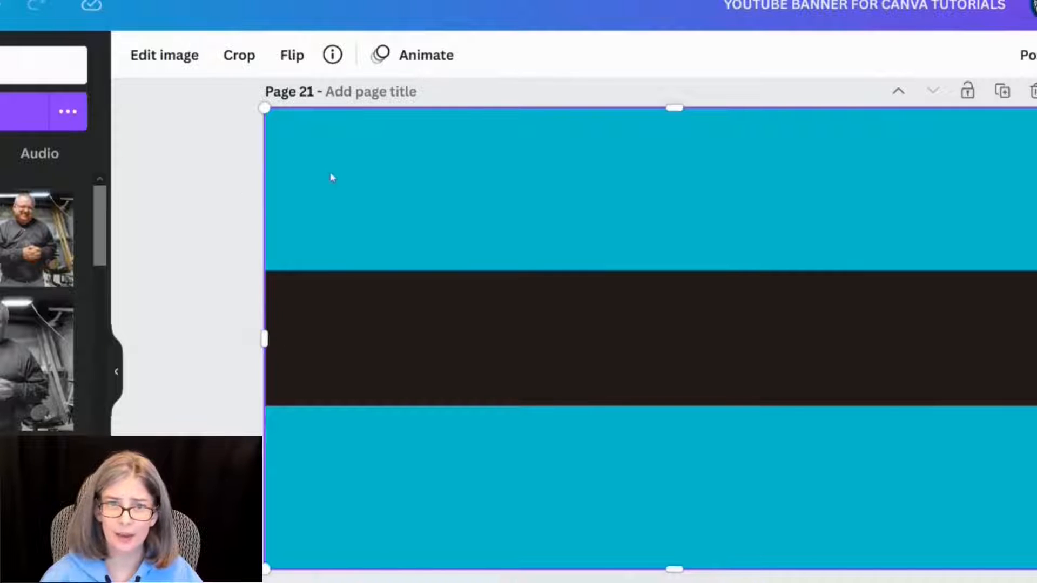
mouse_move(130, 340)
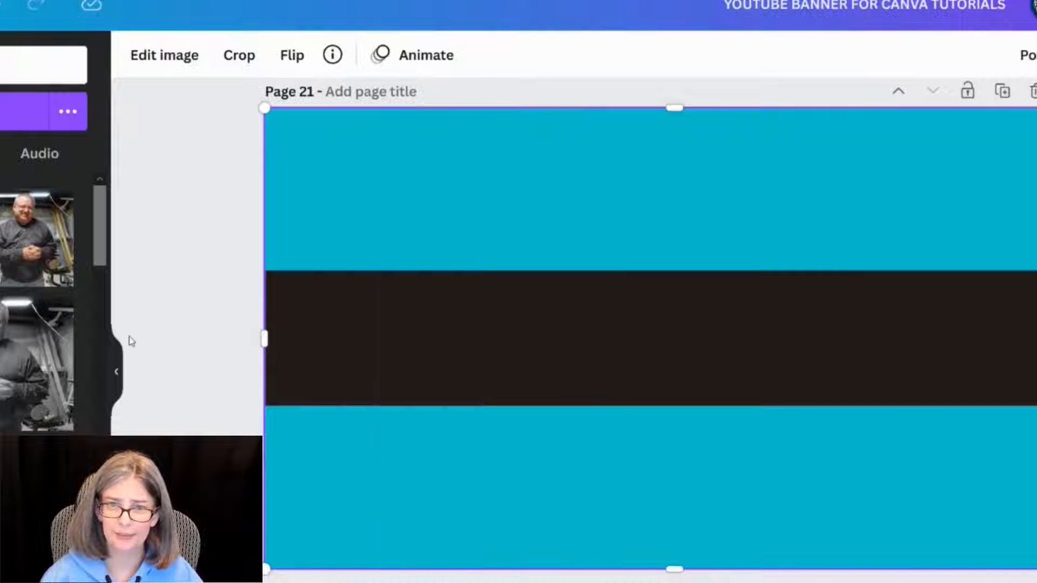
Step: Move a gray block over the left end of page 21's banner beside the dark strip
right_click(695, 264)
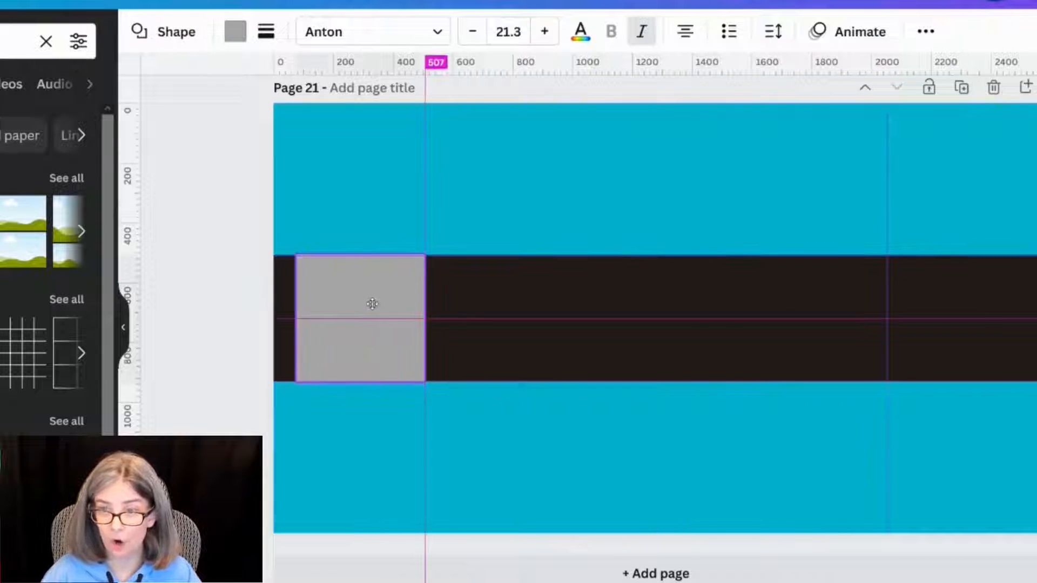
left_click_drag(298, 303, 263, 320)
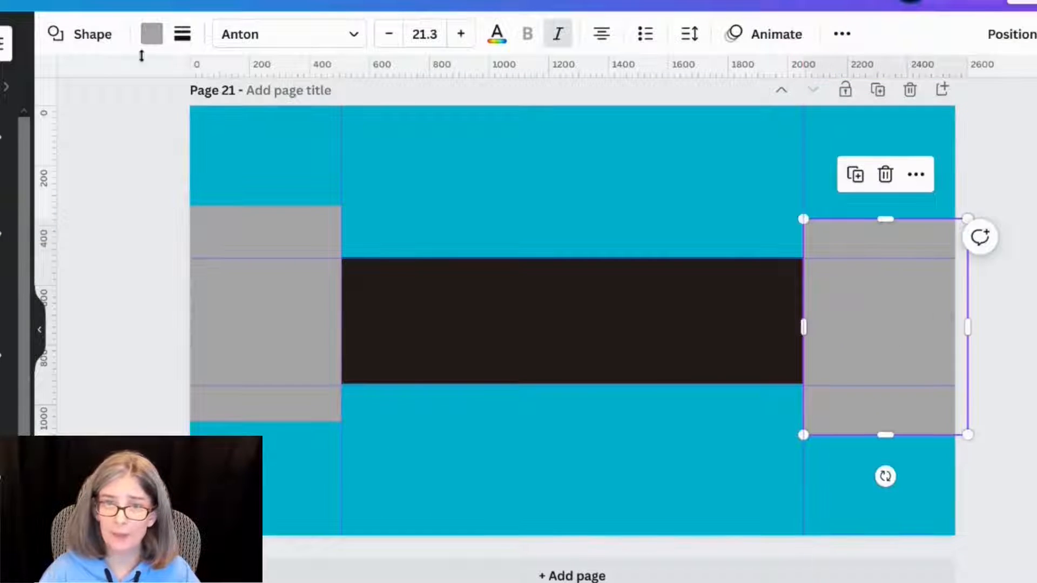
left_click(151, 34)
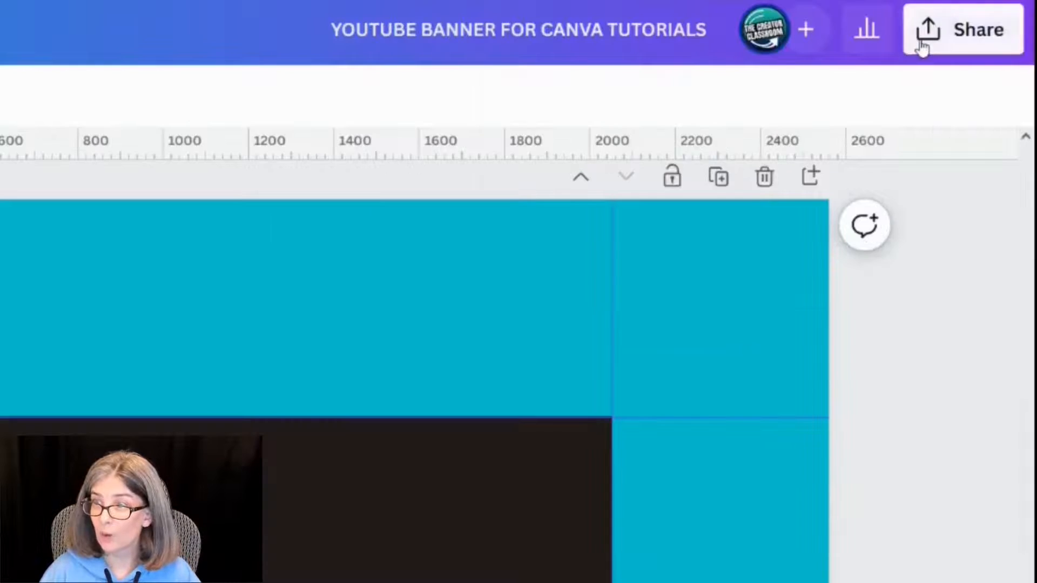
left_click(963, 30)
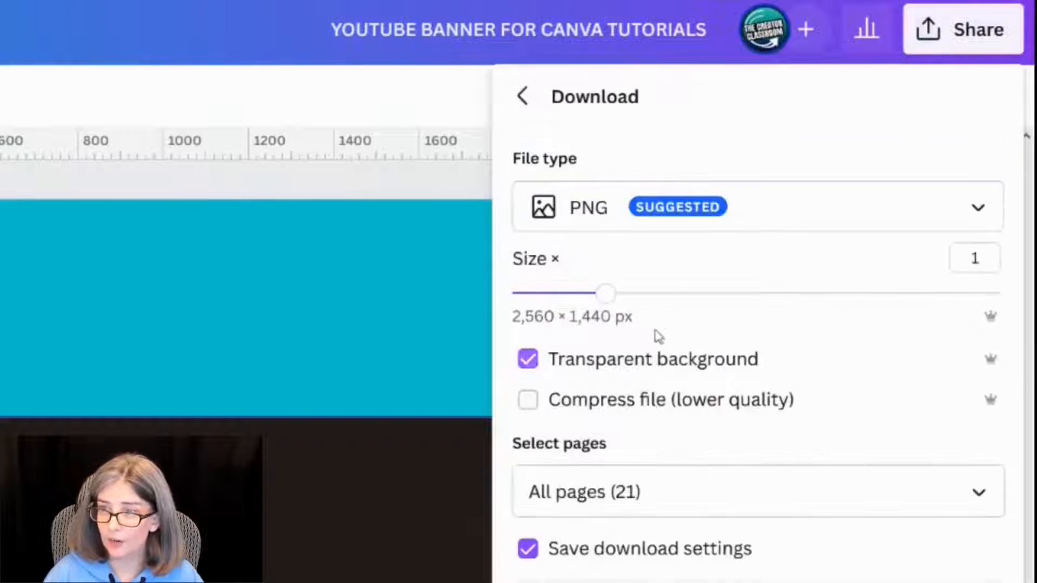
left_click(757, 492)
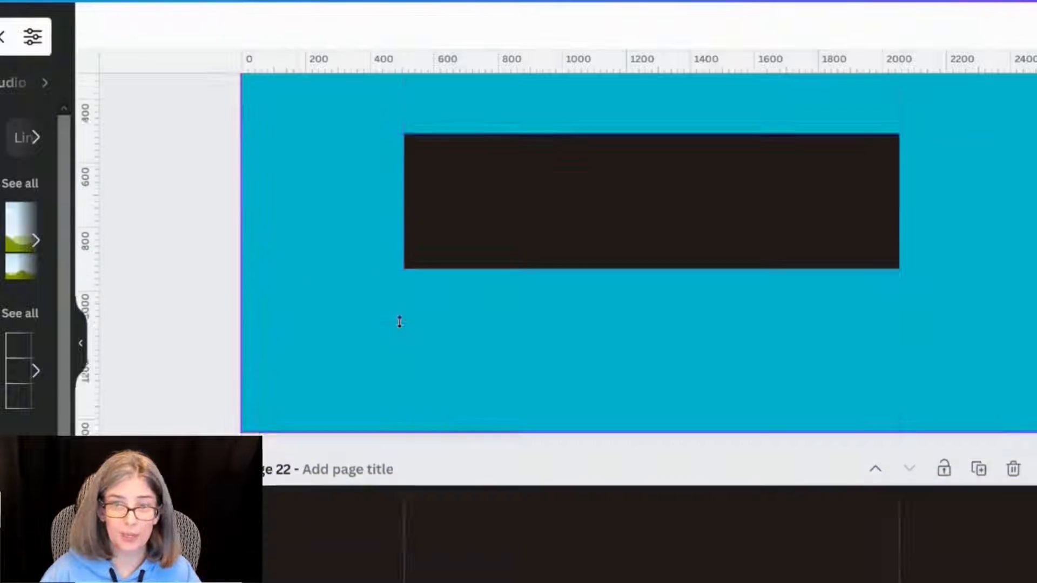
Step: Scroll past the Borcelle Gaming banner on page 22 and return to page 2's banner
scroll("down", 3)
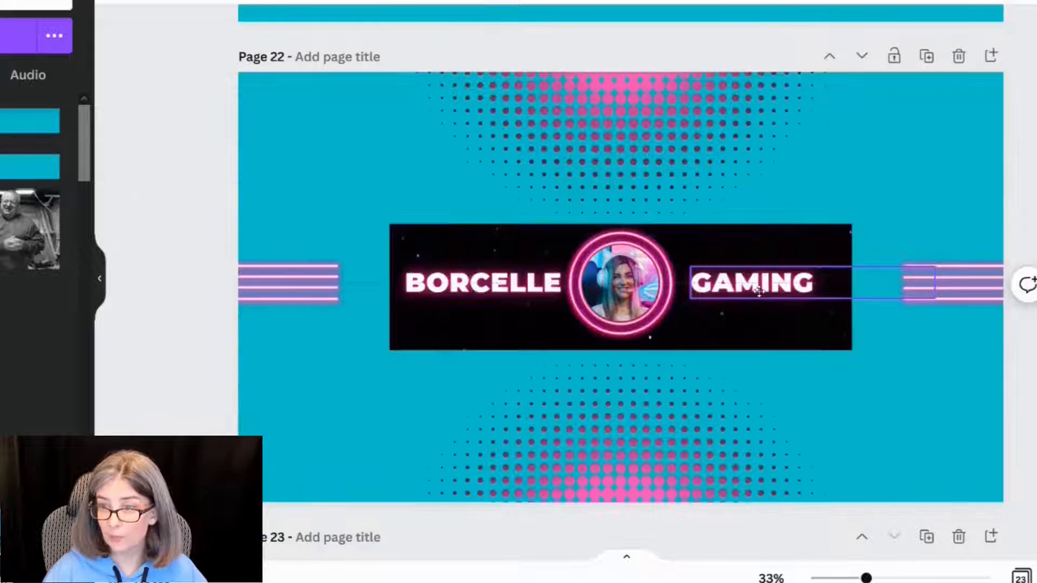
left_click(621, 283)
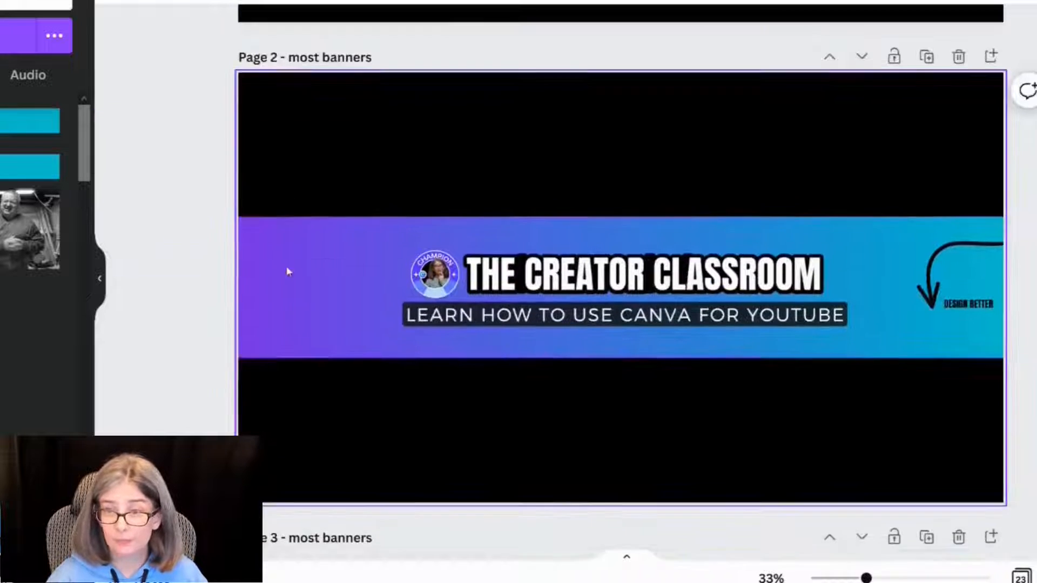
Step: Set the Creator Classroom download to PNG without transparent background and open page selection
left_click(988, 30)
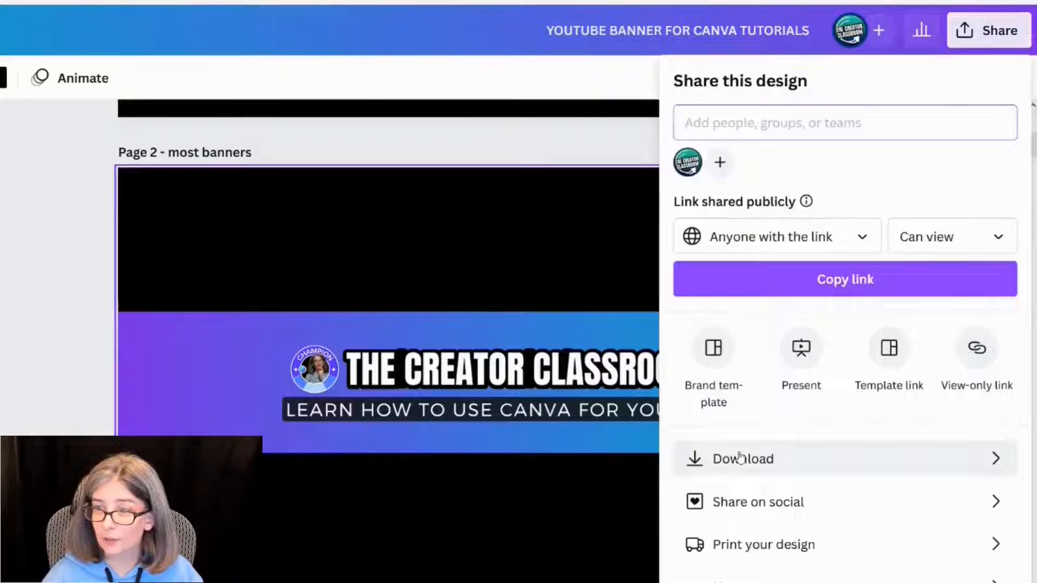
left_click(742, 459)
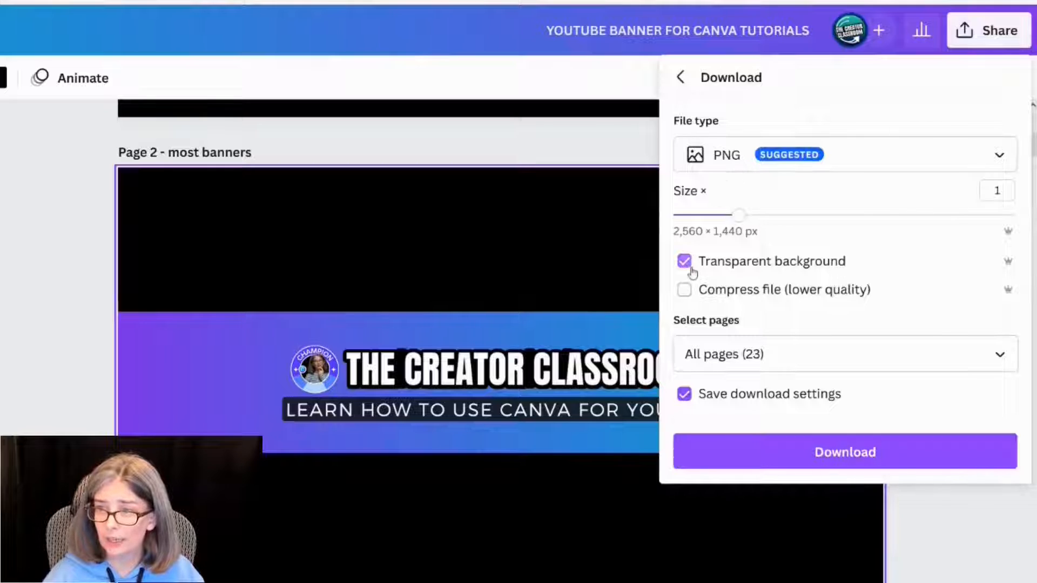
left_click(685, 262)
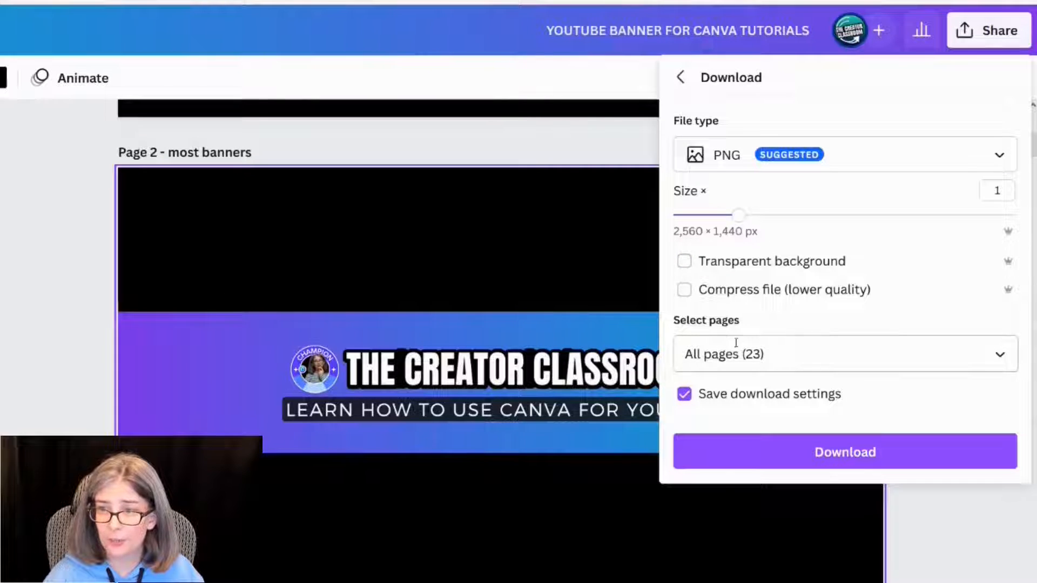
left_click(845, 354)
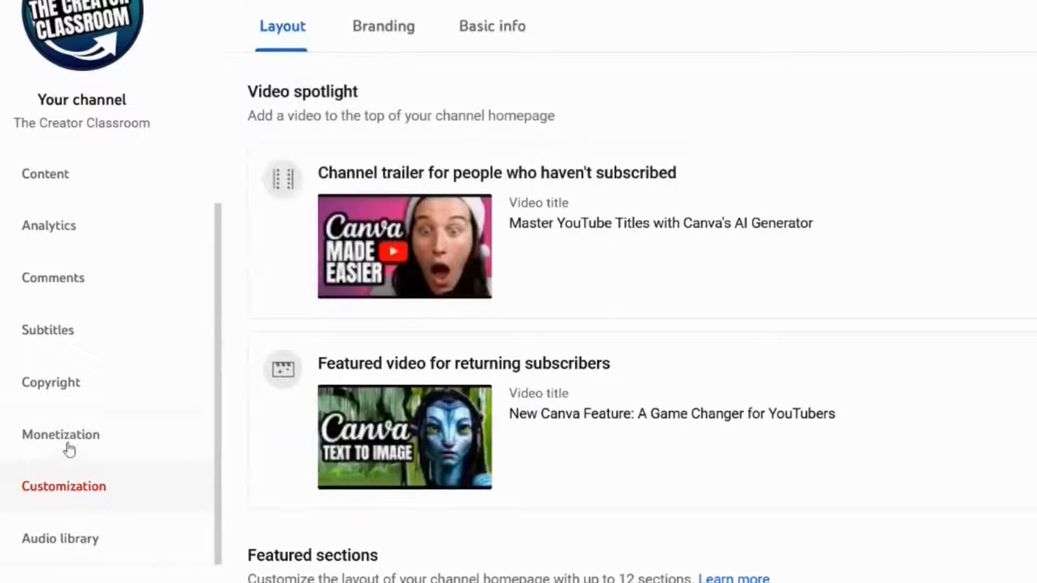
Step: Open YouTube Studio's Branding tab and scroll to the profile picture and banner image sections
left_click(383, 26)
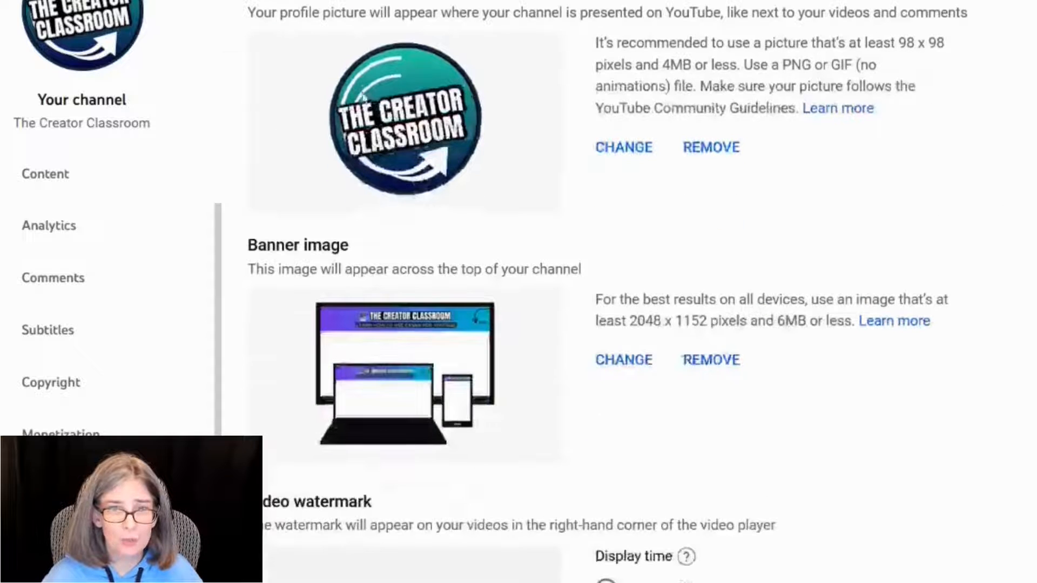
scroll("down", 3)
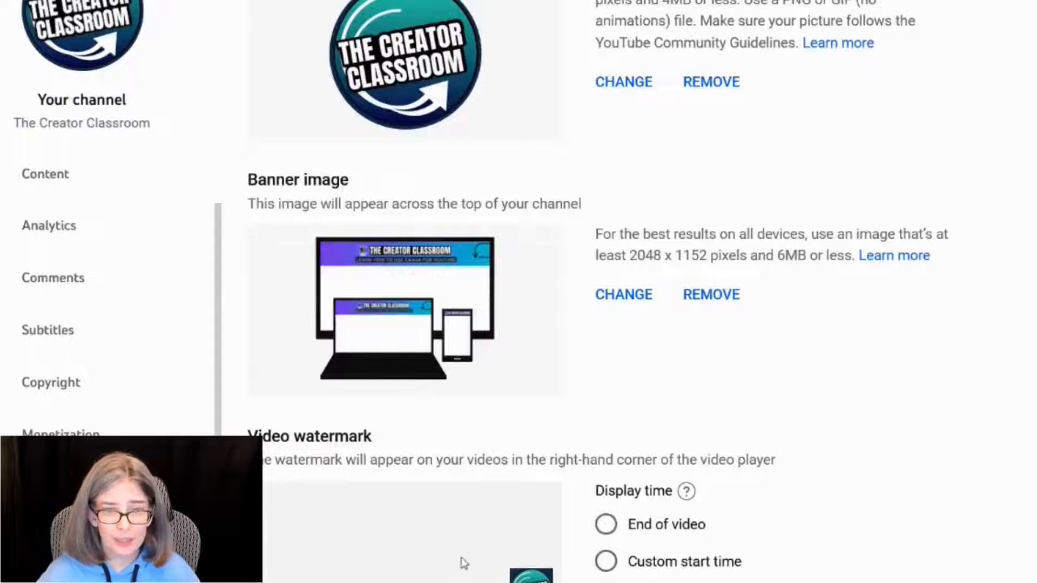
scroll("down", 3)
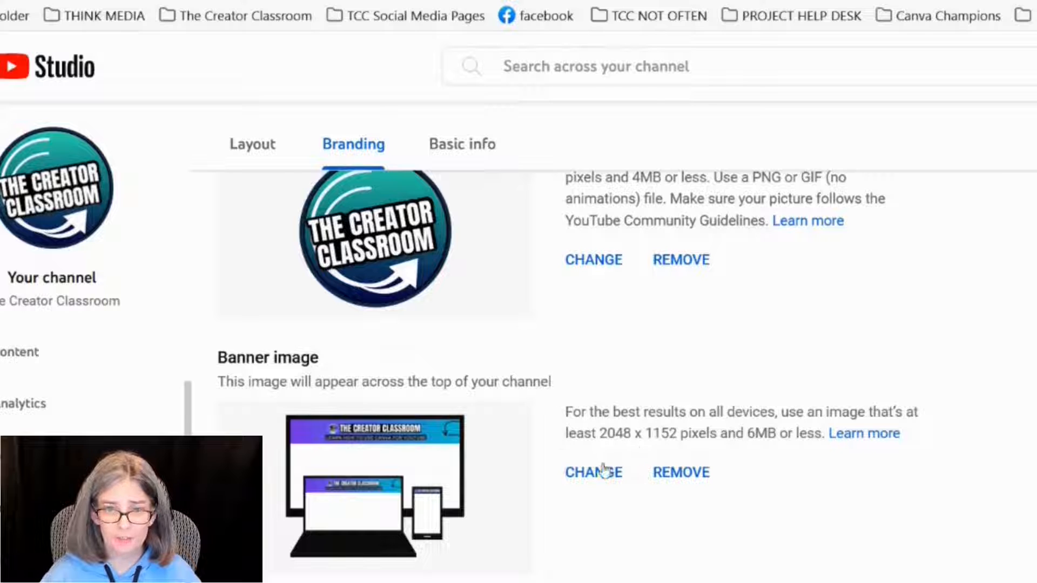
Step: Replace the channel banner with the Creator Classroom image, accept the crop, and publish
left_click(592, 472)
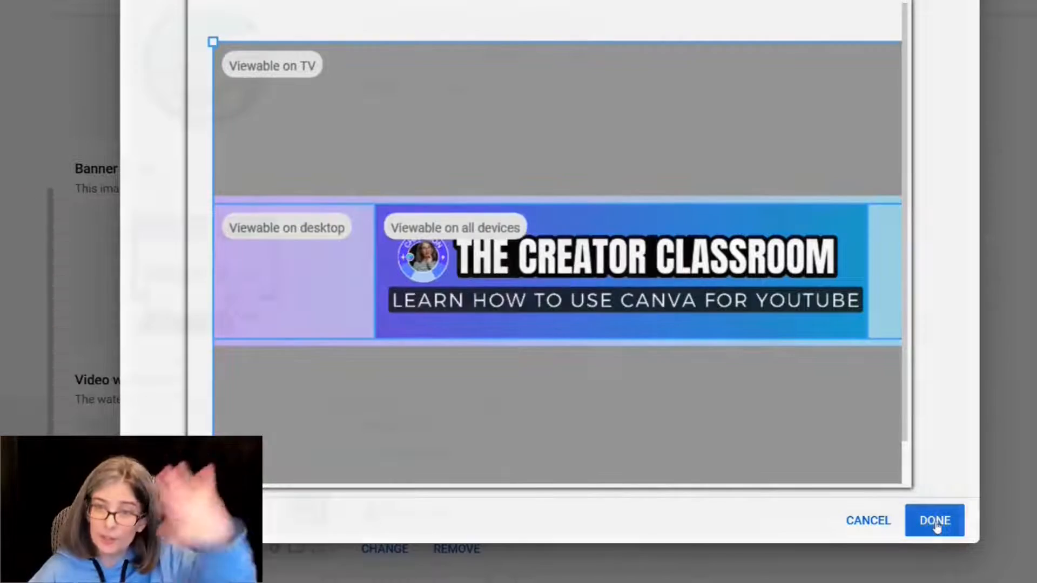
left_click(934, 520)
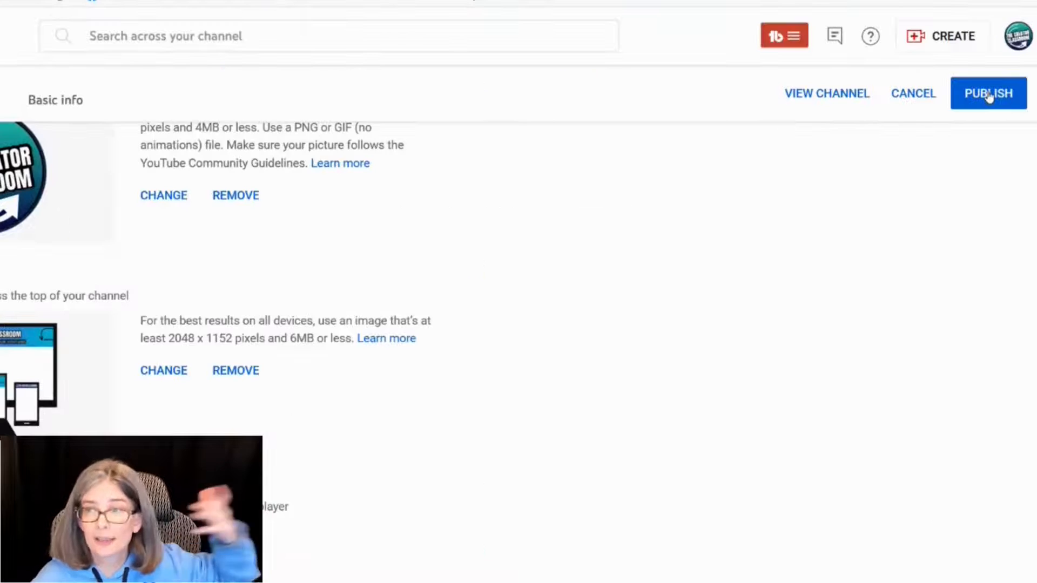
left_click(988, 94)
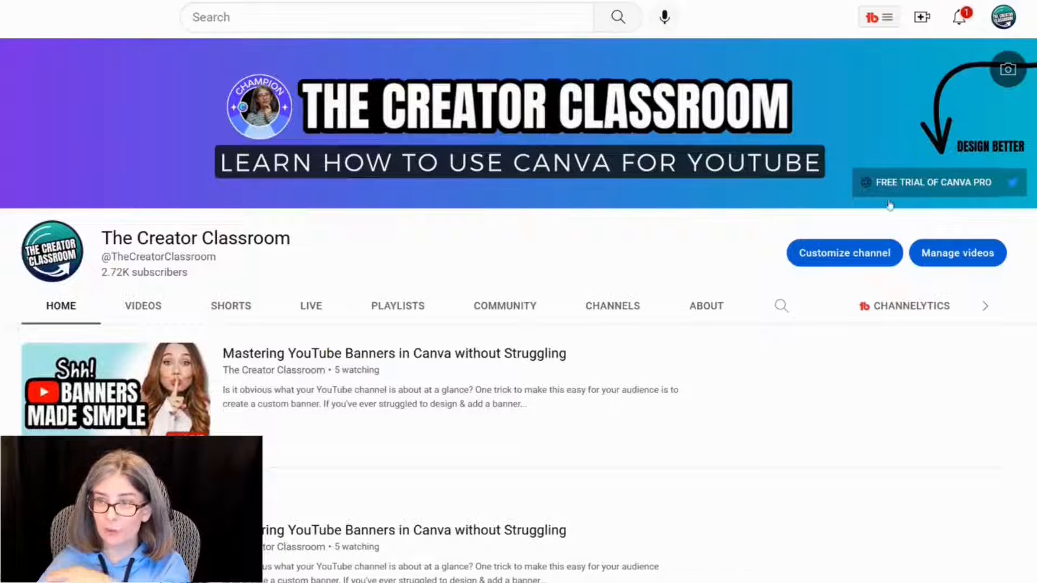
mouse_move(195, 174)
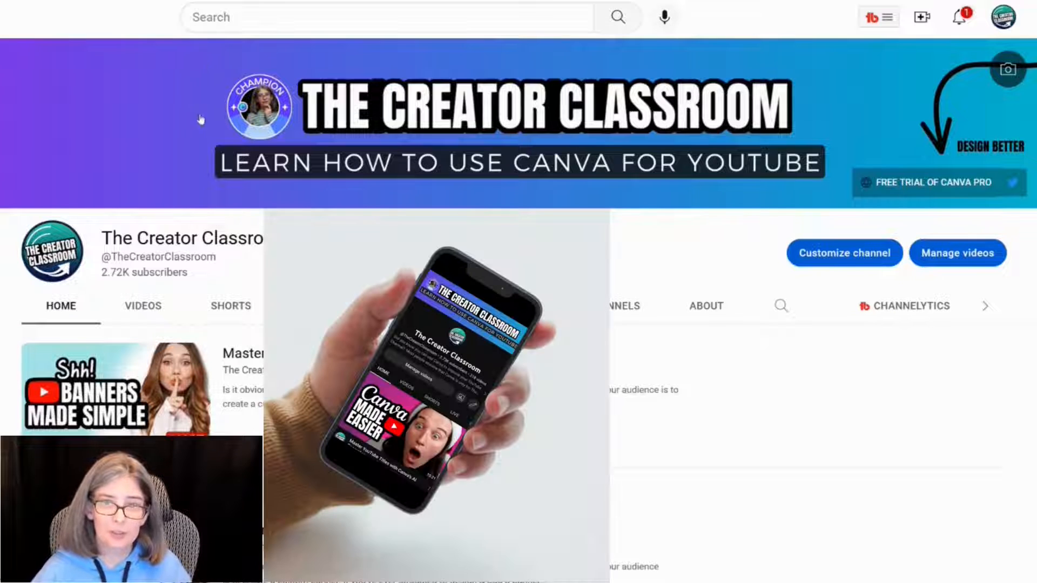
mouse_move(834, 103)
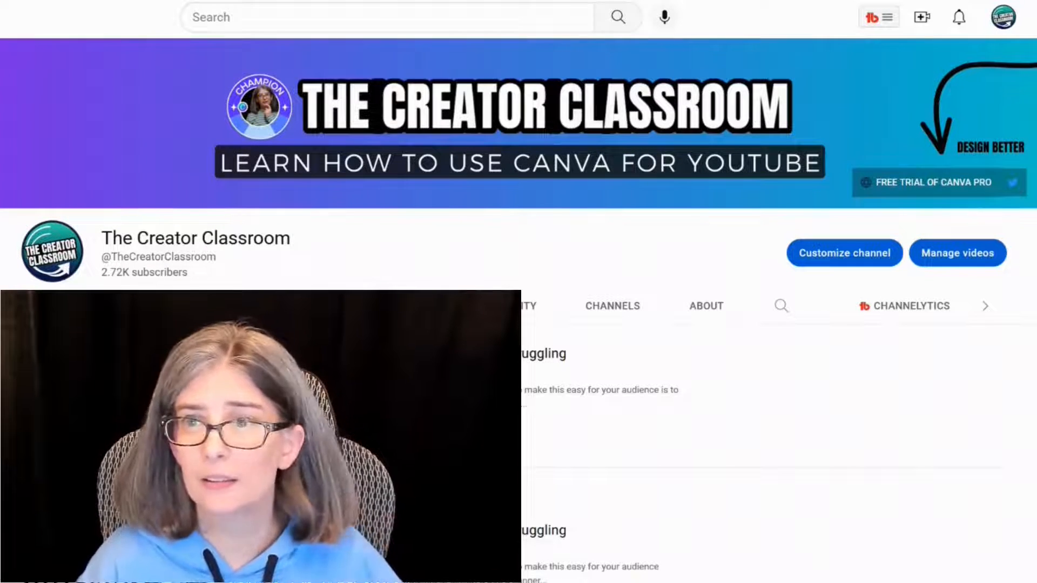
left_click(844, 252)
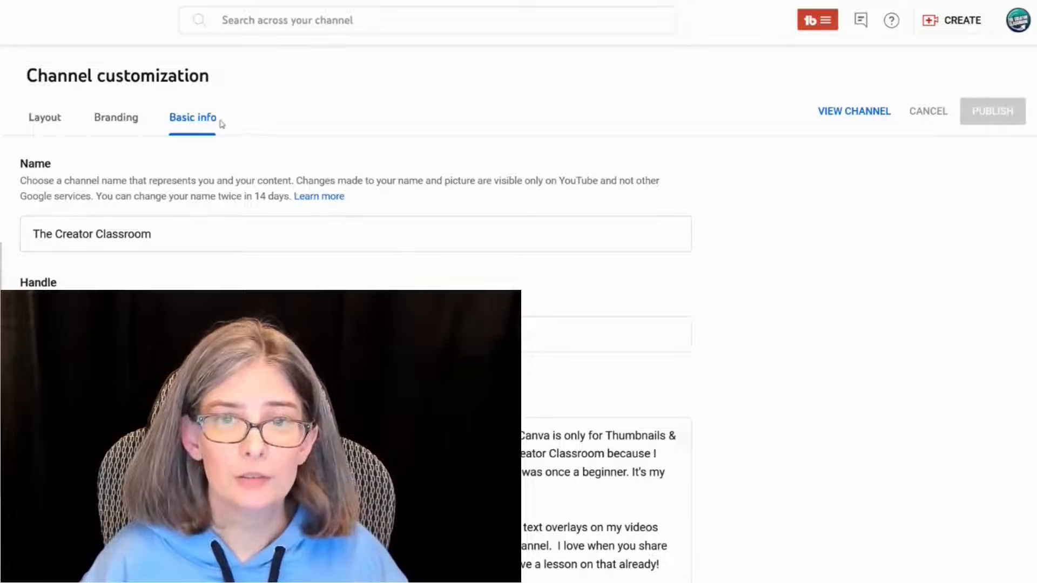
scroll("down", 3)
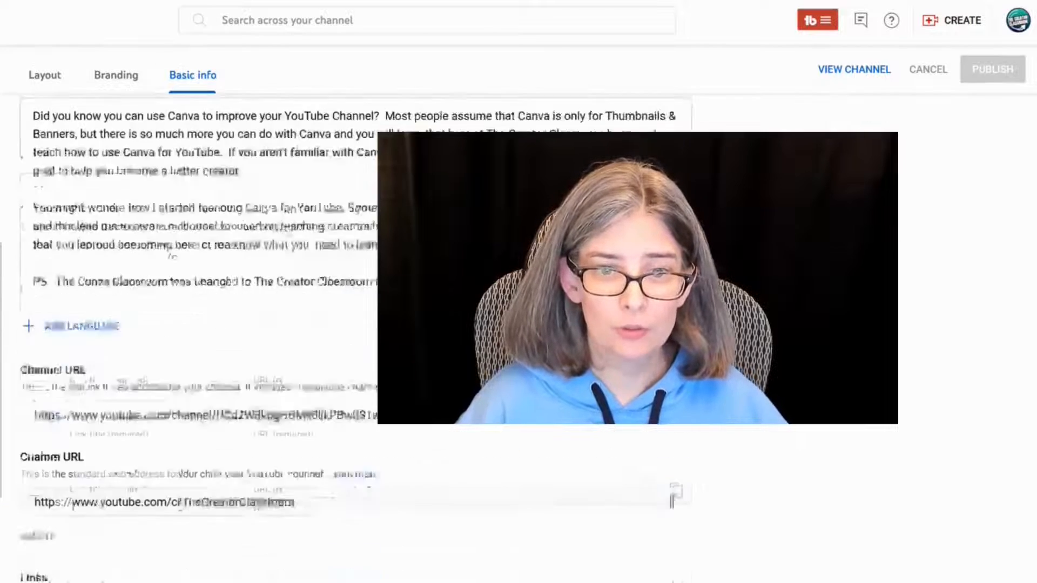
scroll("down", 3)
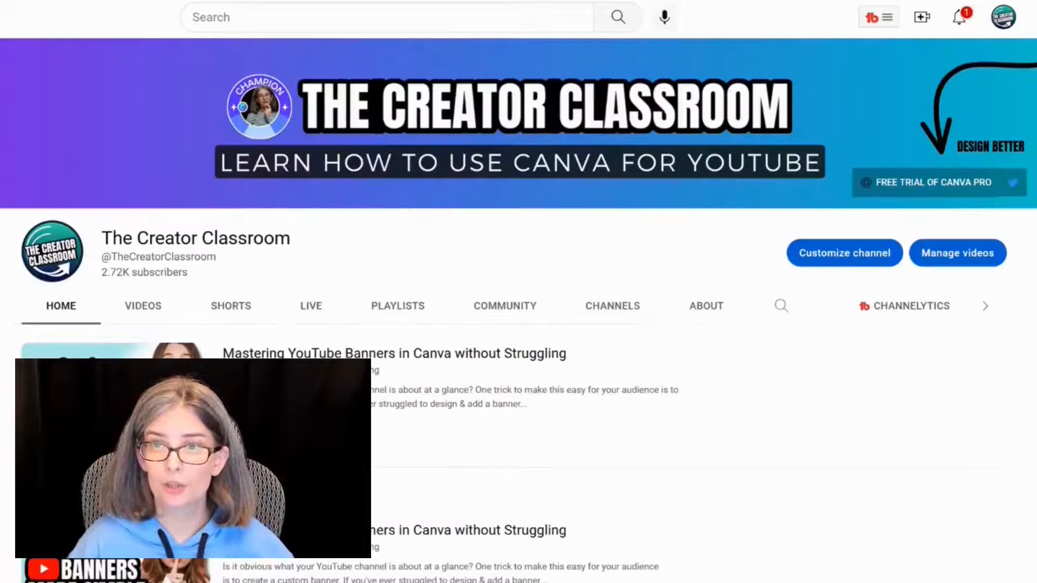
Step: Check the FREE TRIAL OF CANVA PRO banner link and publish the Basic info changes
left_click(705, 306)
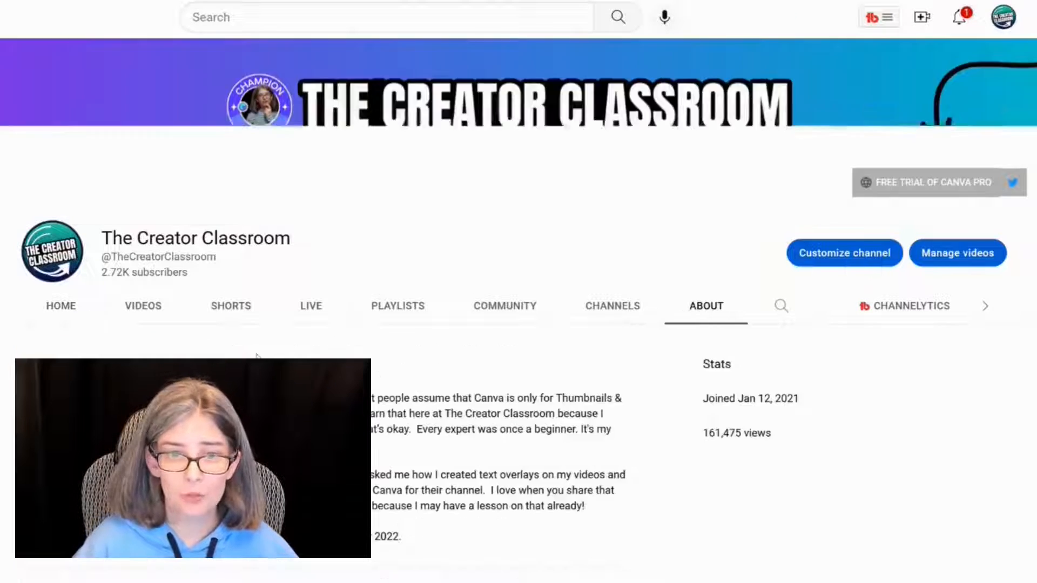
scroll("down", 3)
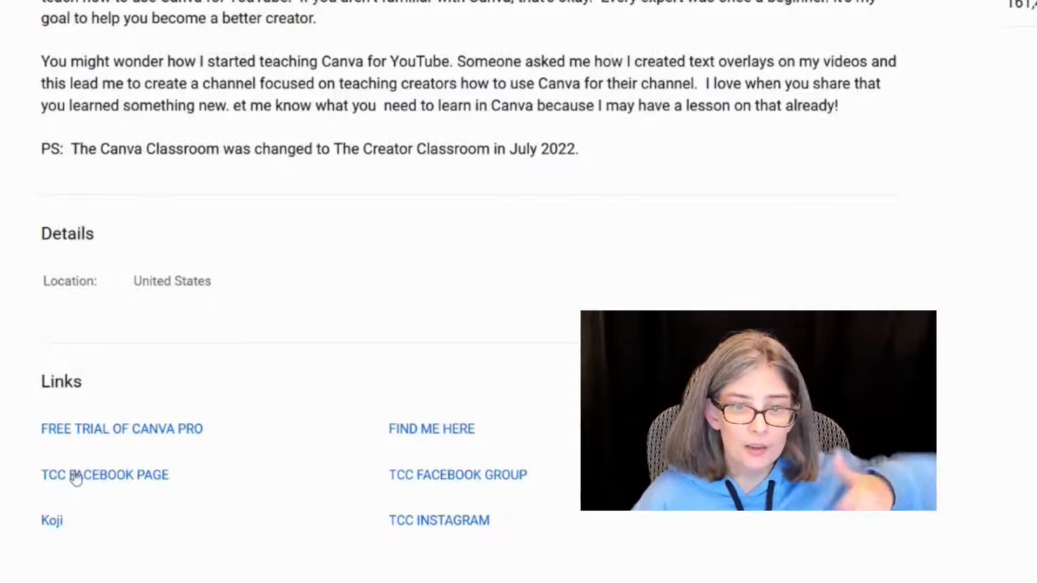
mouse_move(51, 521)
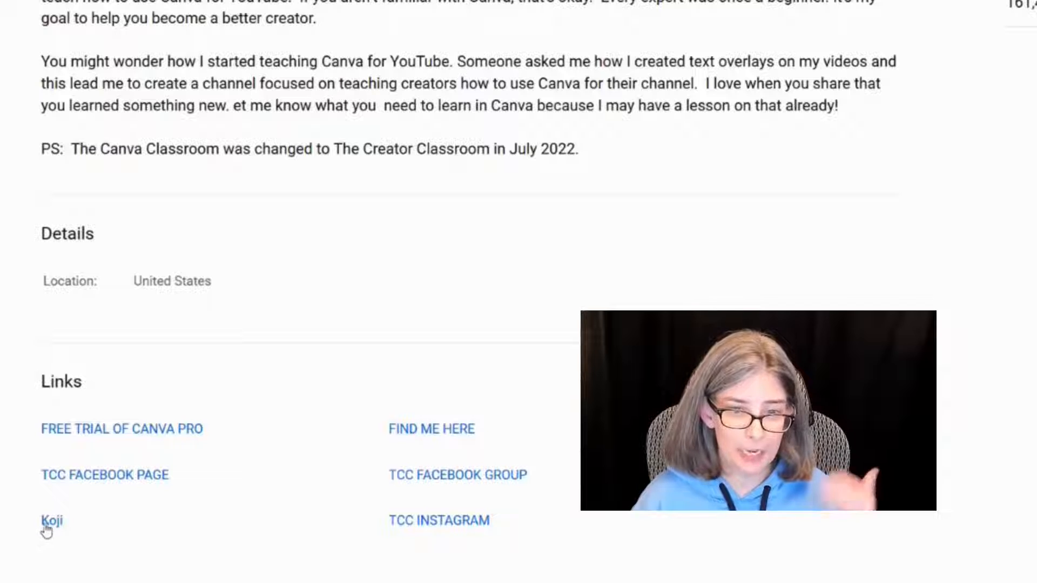
mouse_move(433, 437)
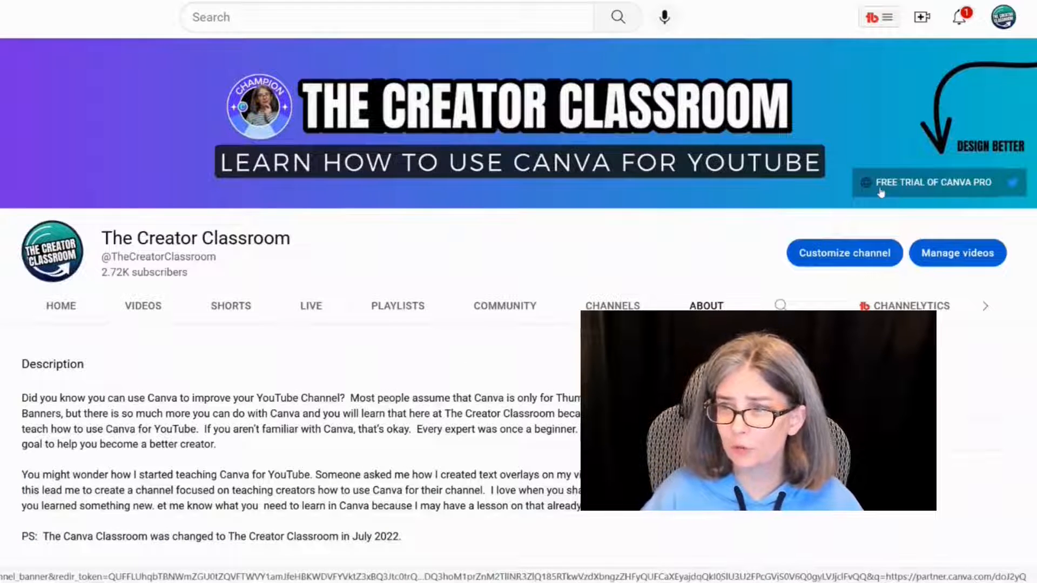
left_click(843, 253)
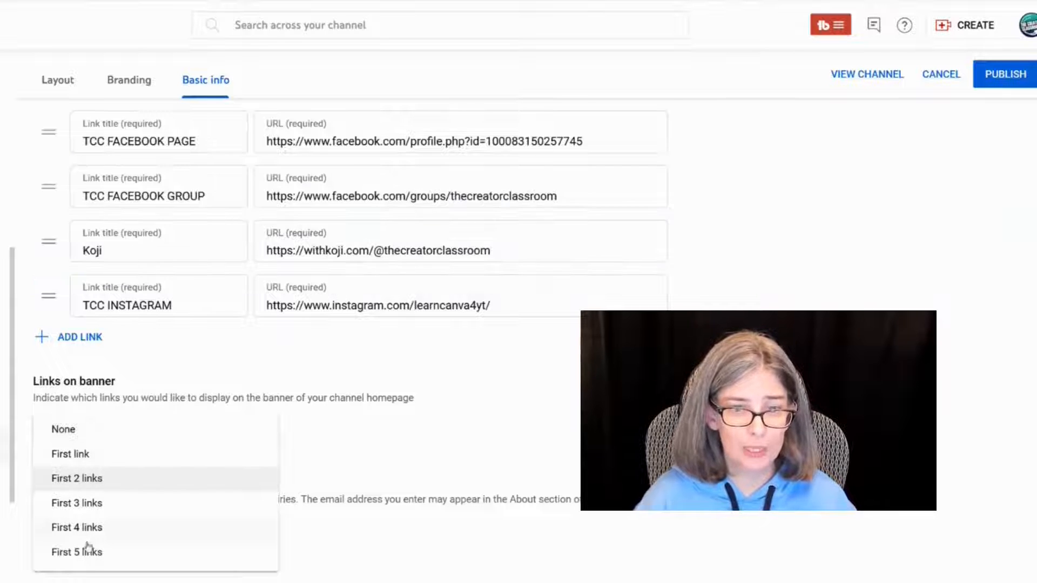
mouse_move(89, 563)
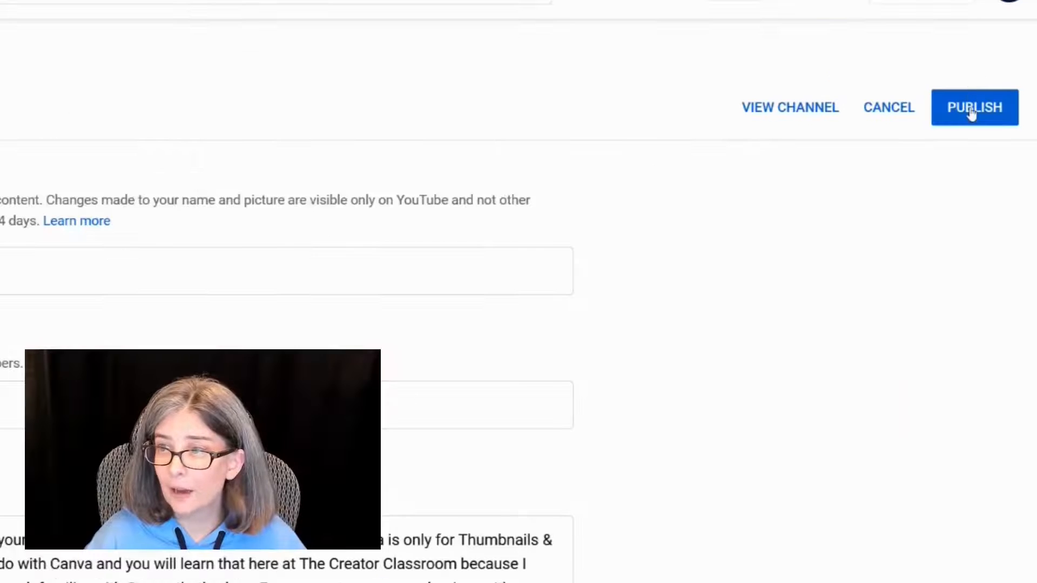
left_click(975, 107)
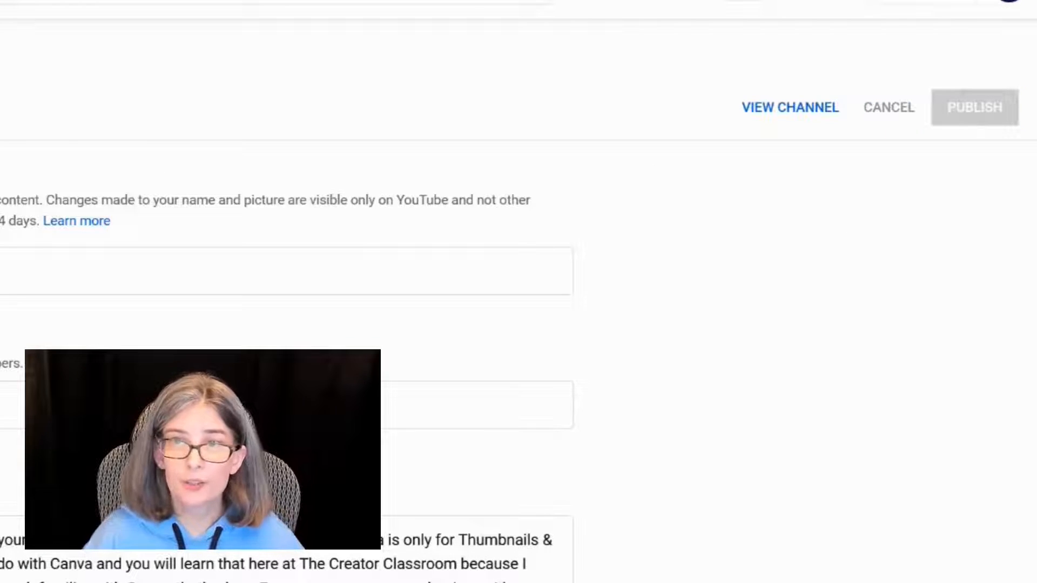
Step: Open The Creator Classroom public channel page to view the new banner
left_click(790, 107)
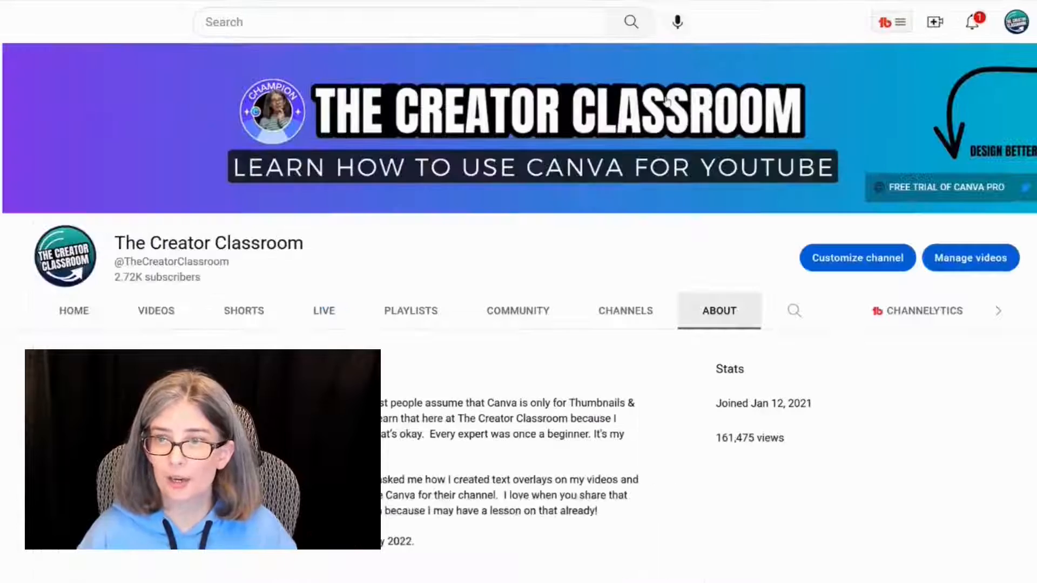
left_click(410, 21)
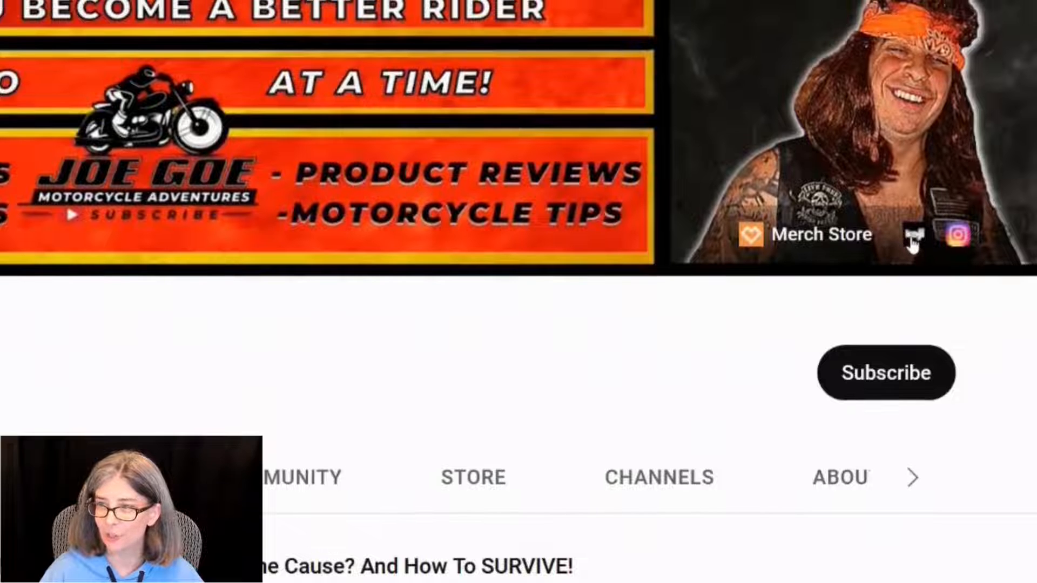
Step: Scroll the JOE GOE Motorcycle Adventures channel page to review its banner and social links
scroll("down", 3)
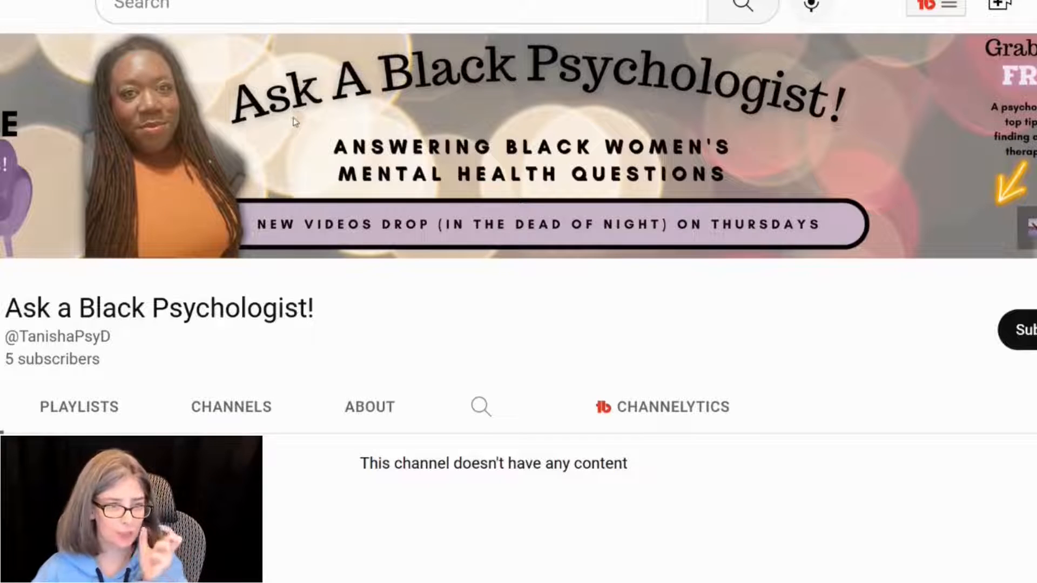
mouse_move(362, 157)
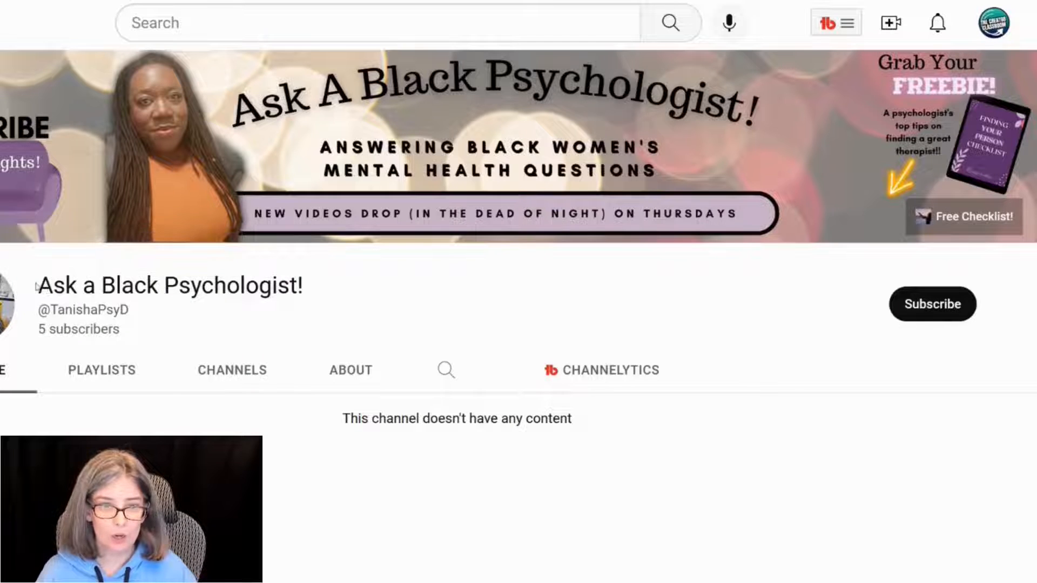
Step: Select the Ask a Black Psychologist! channel name and scroll through its page
double_click(169, 286)
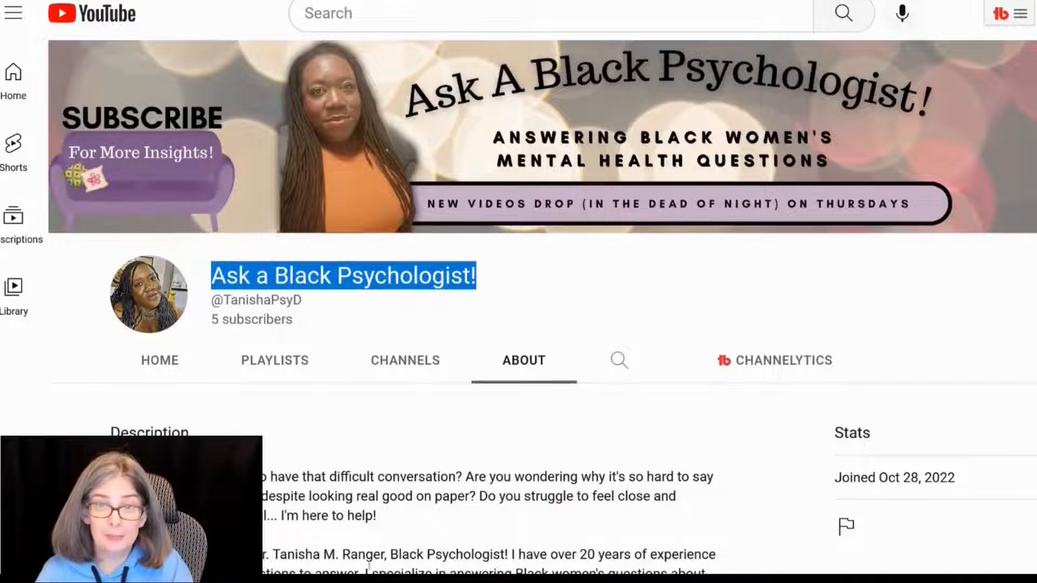
scroll("down", 3)
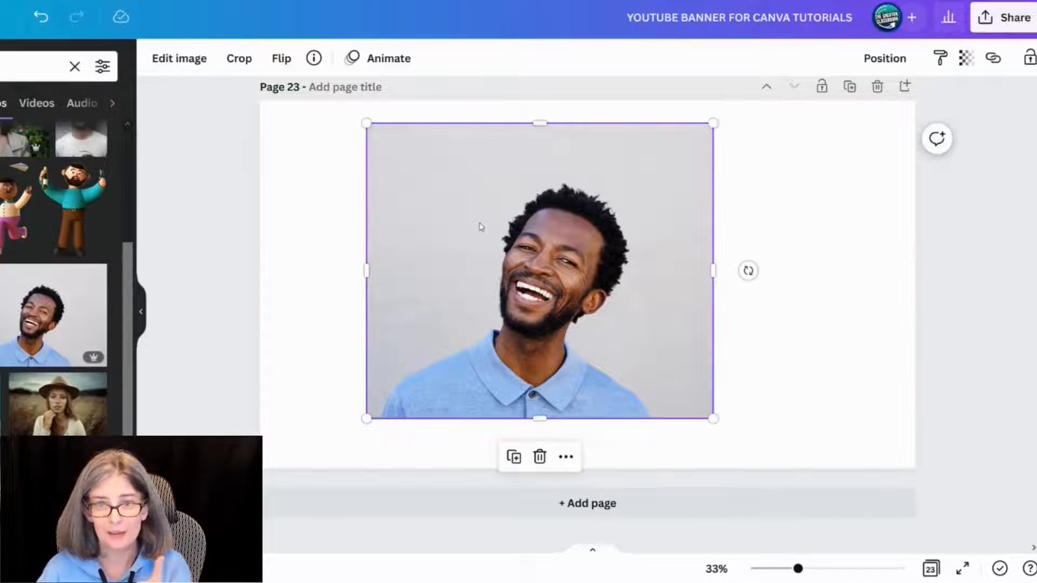
Step: Raise the man's photo contrast to 22 and adjust saturation to 28
left_click(177, 58)
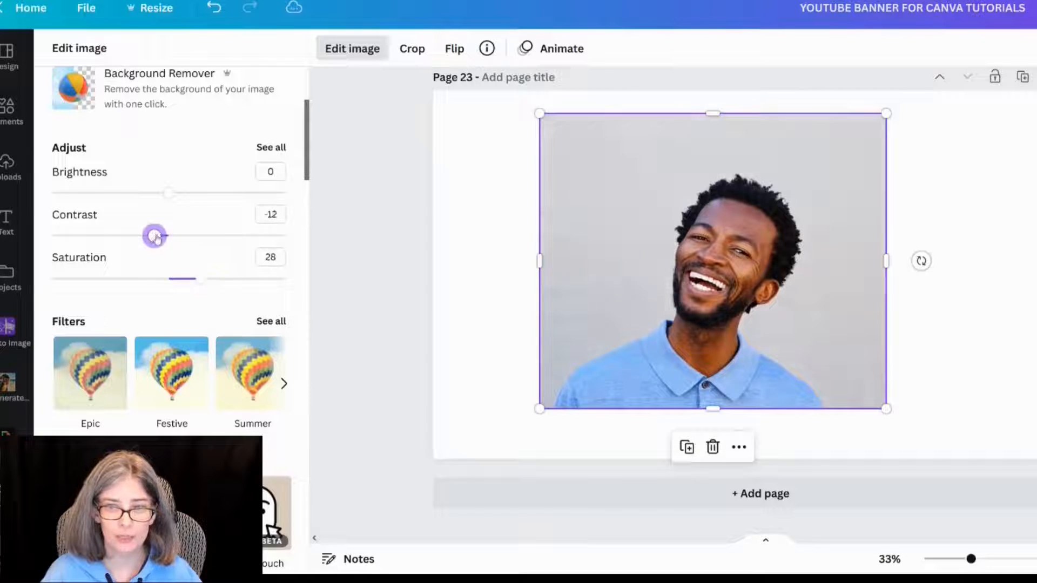
left_click_drag(154, 236, 192, 236)
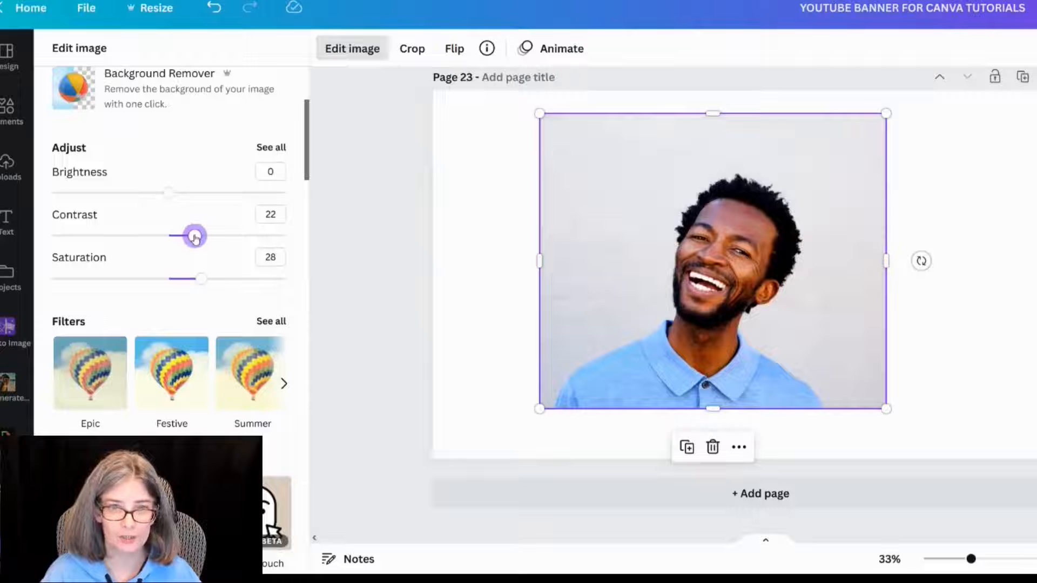
left_click(271, 147)
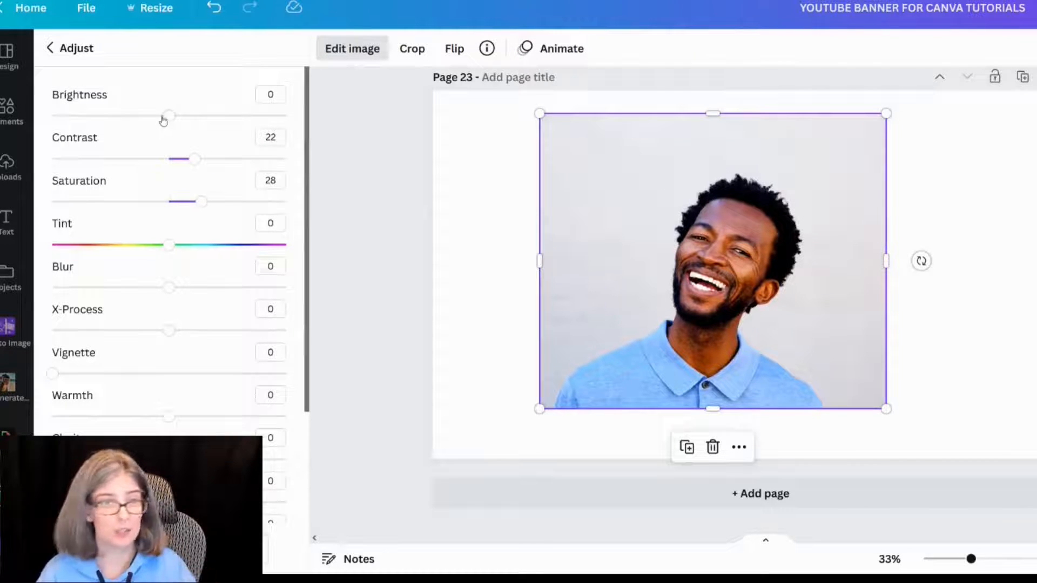
left_click_drag(165, 115, 161, 116)
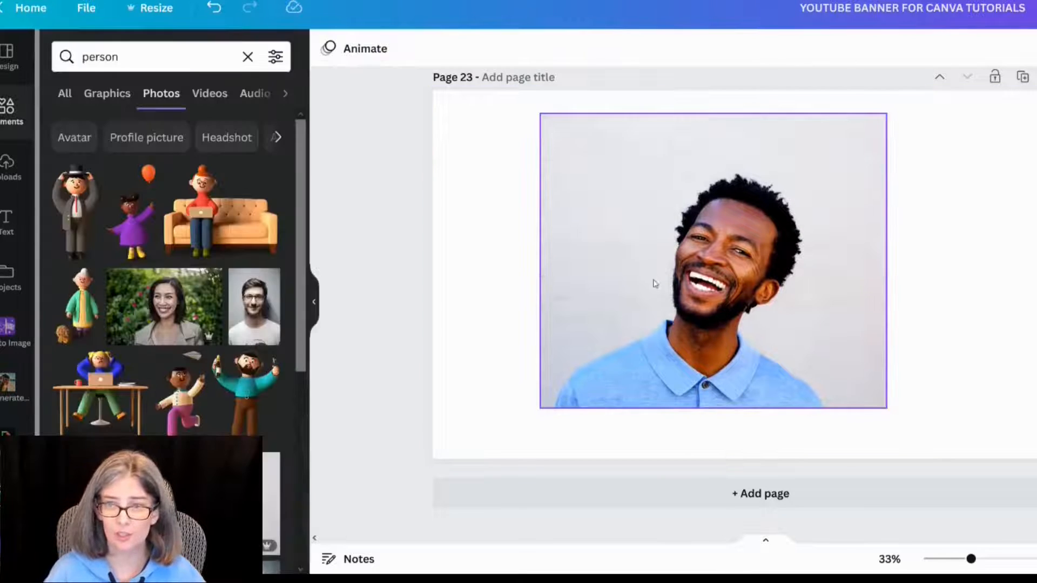
Step: Remove the background from the man's photo with Background Remover
left_click(713, 262)
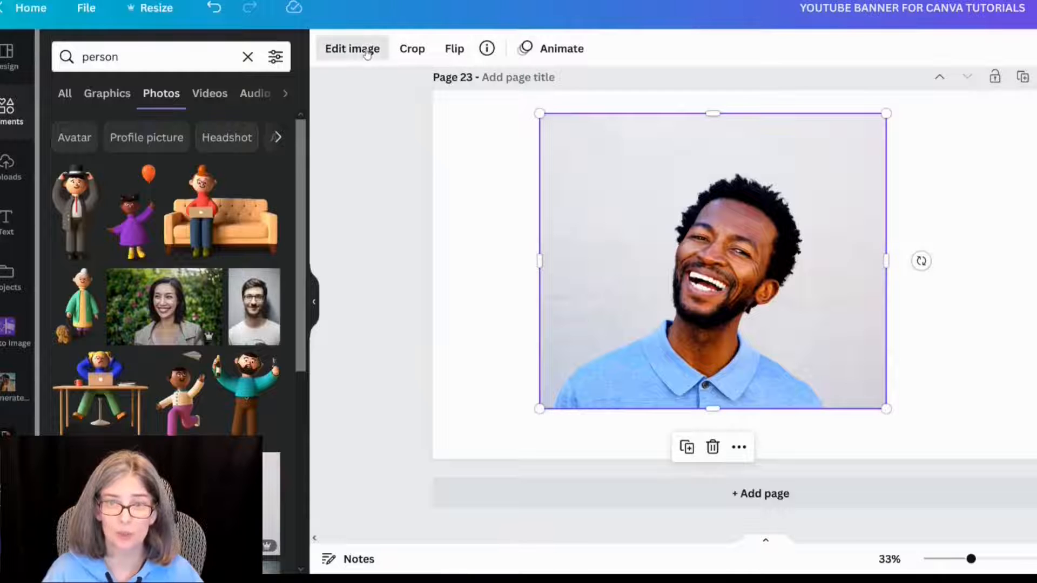
left_click(352, 49)
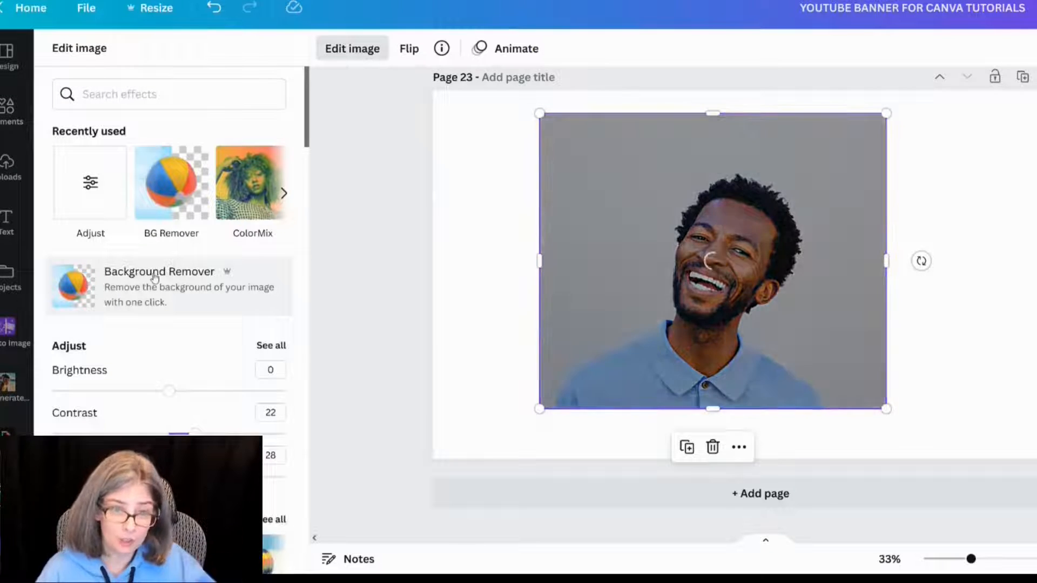
left_click(159, 286)
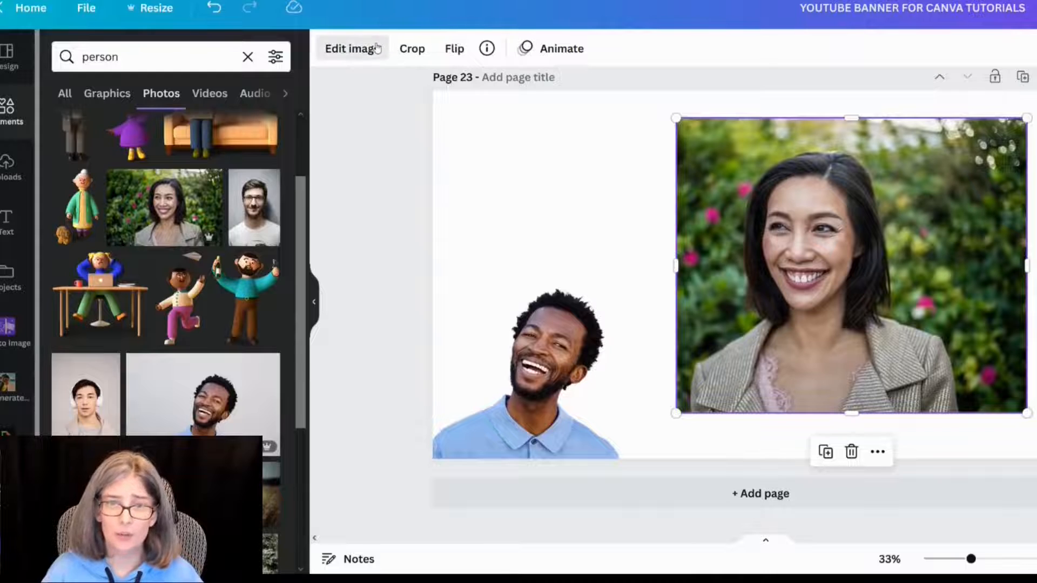
Step: Apply the Festive filter to the woman's garden photo
left_click(352, 48)
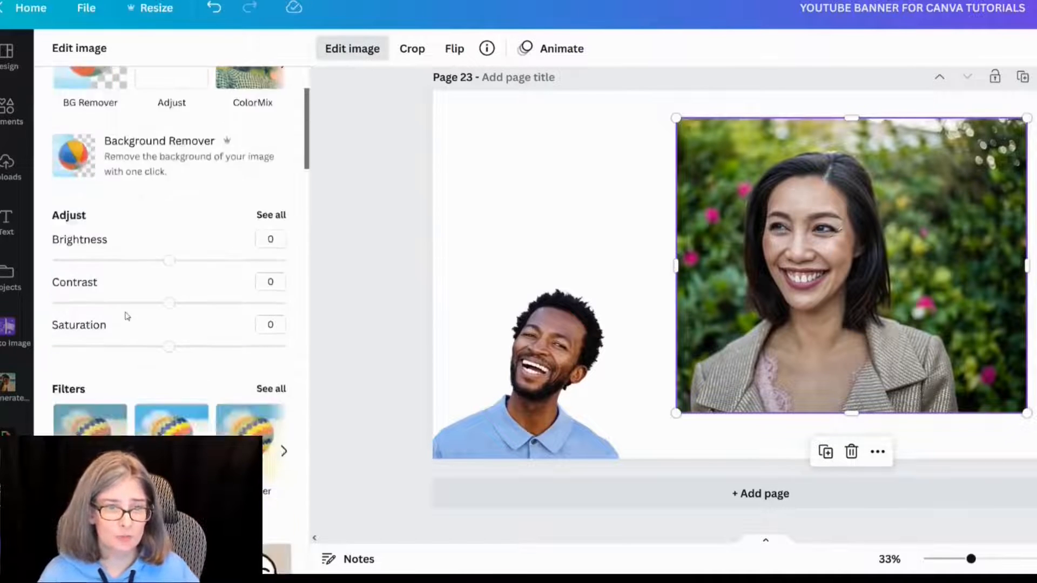
scroll("down", 3)
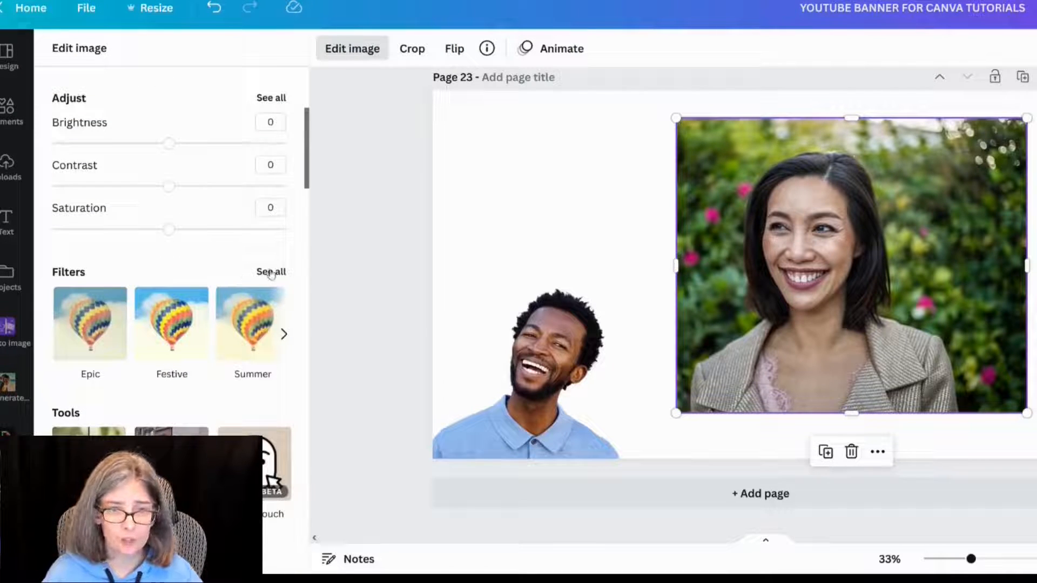
left_click(271, 272)
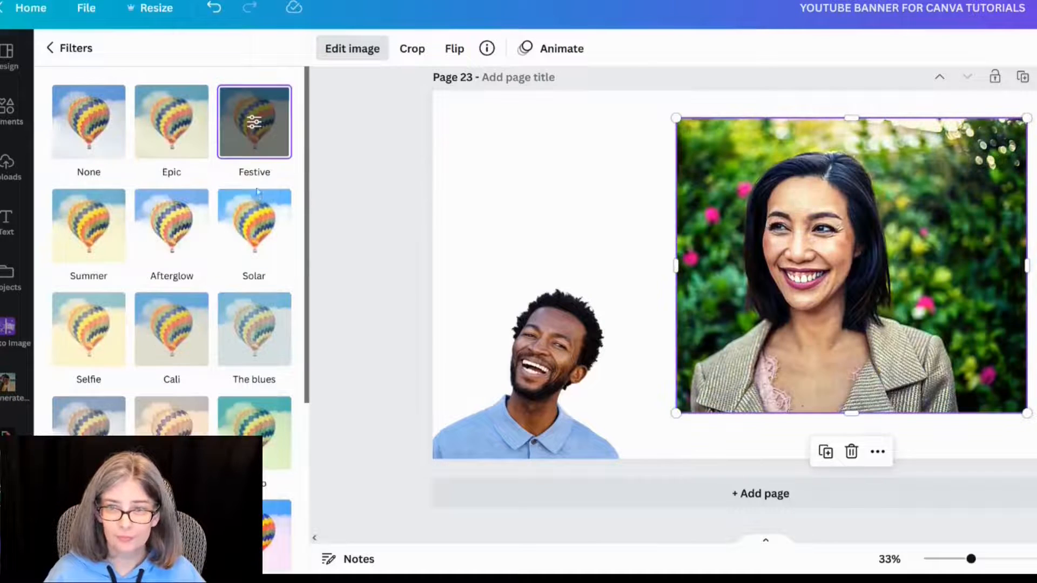
left_click(254, 225)
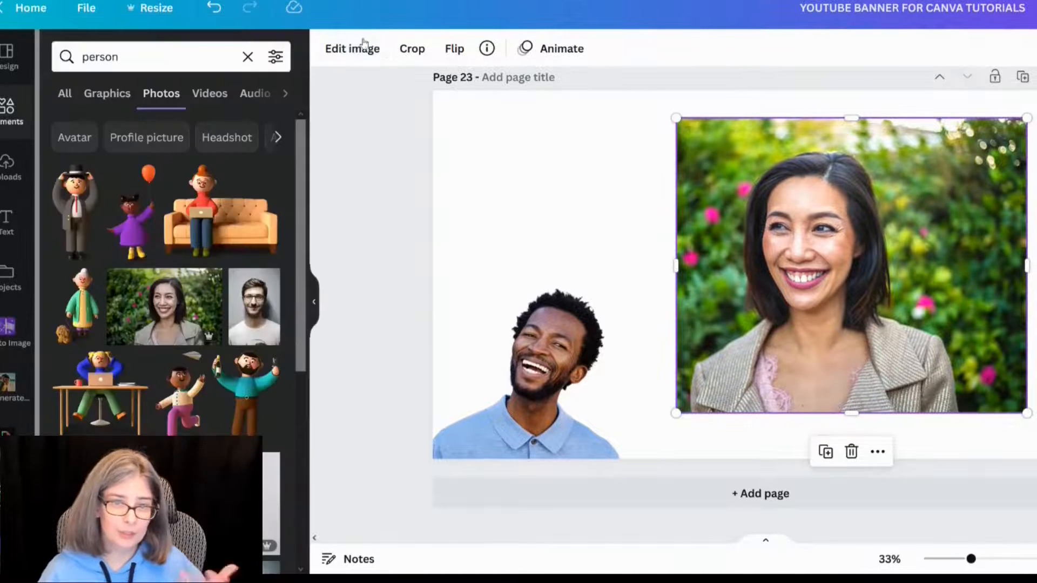
Step: Lower the woman's photo saturation gradually down to 23
left_click(352, 48)
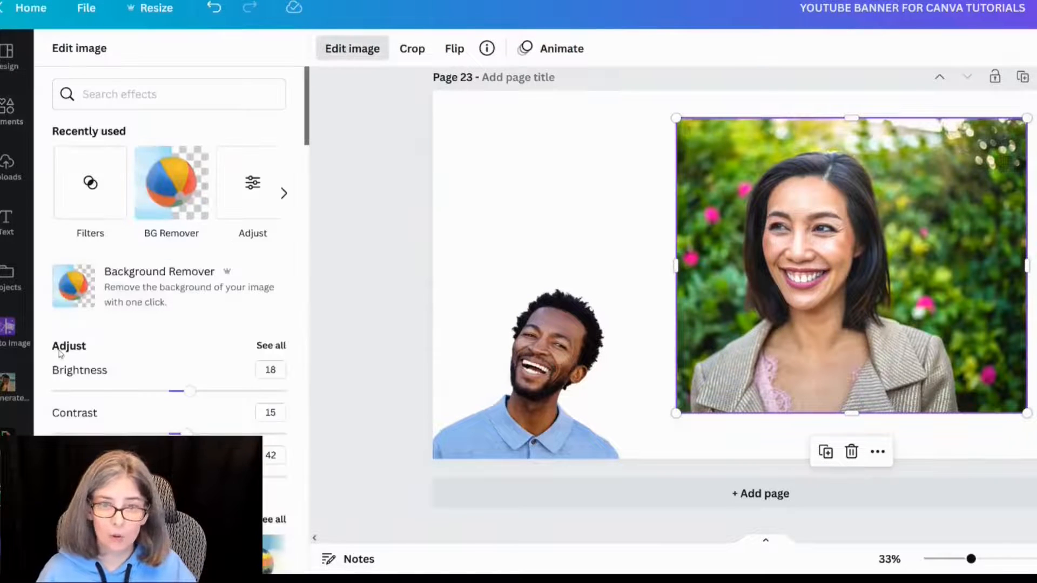
left_click(271, 345)
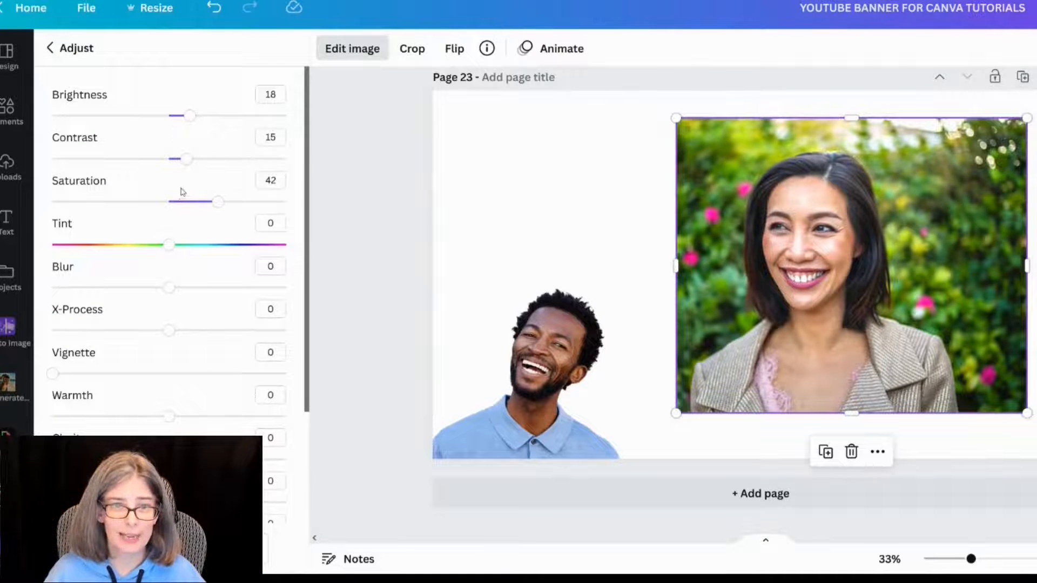
left_click_drag(218, 202, 204, 201)
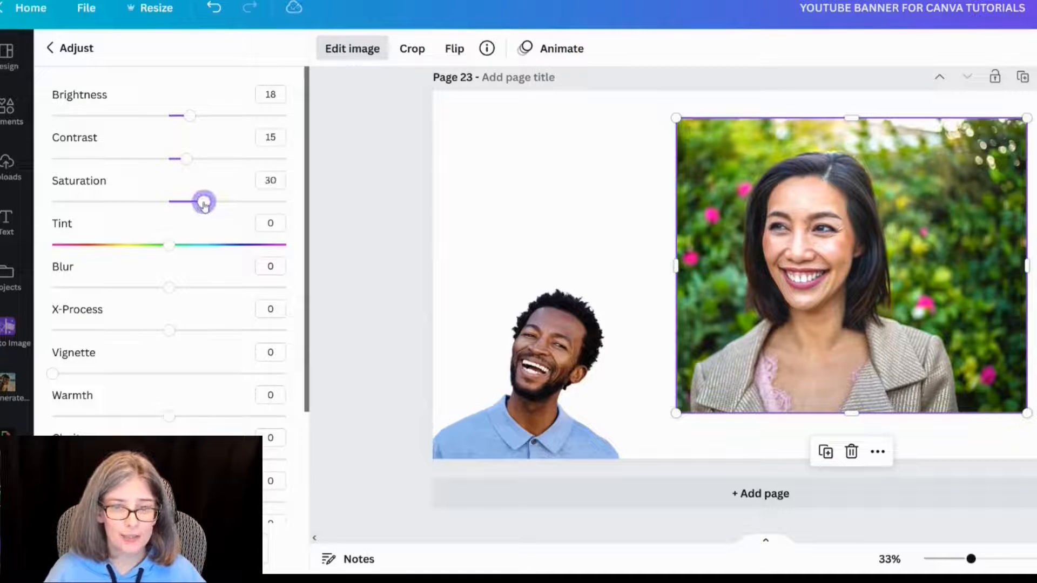
left_click_drag(205, 202, 198, 201)
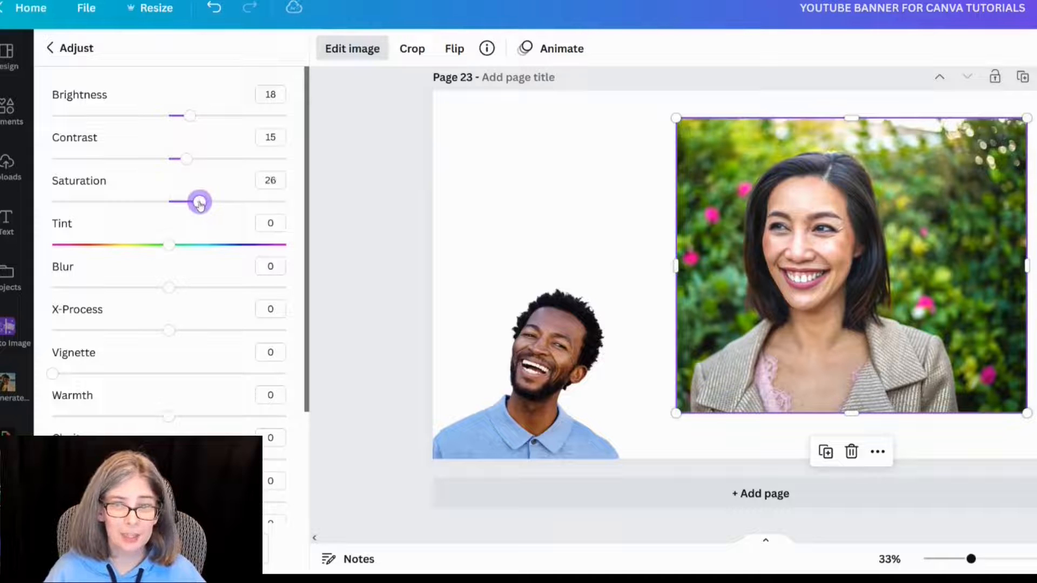
left_click_drag(200, 201, 192, 202)
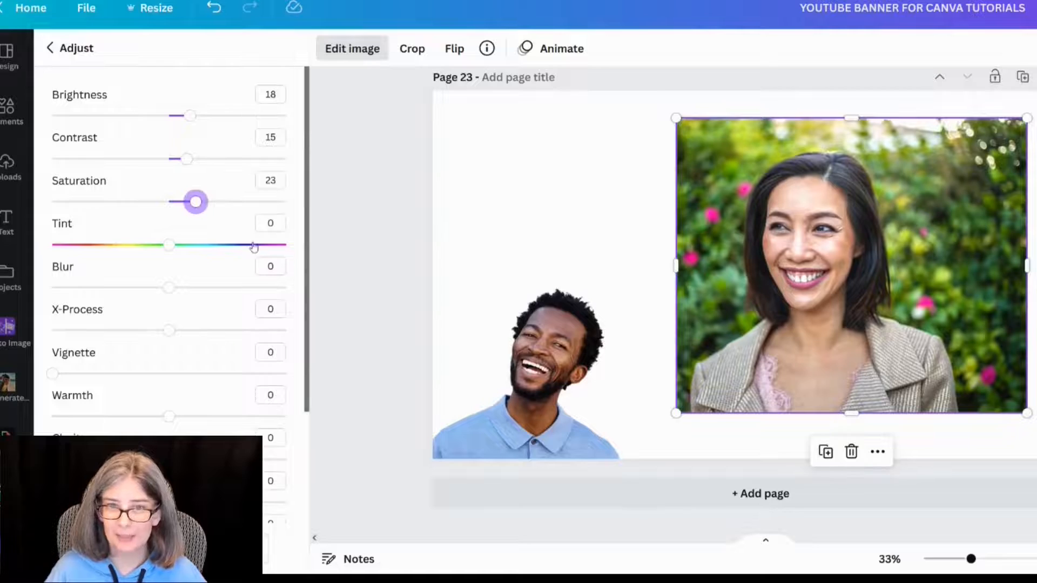